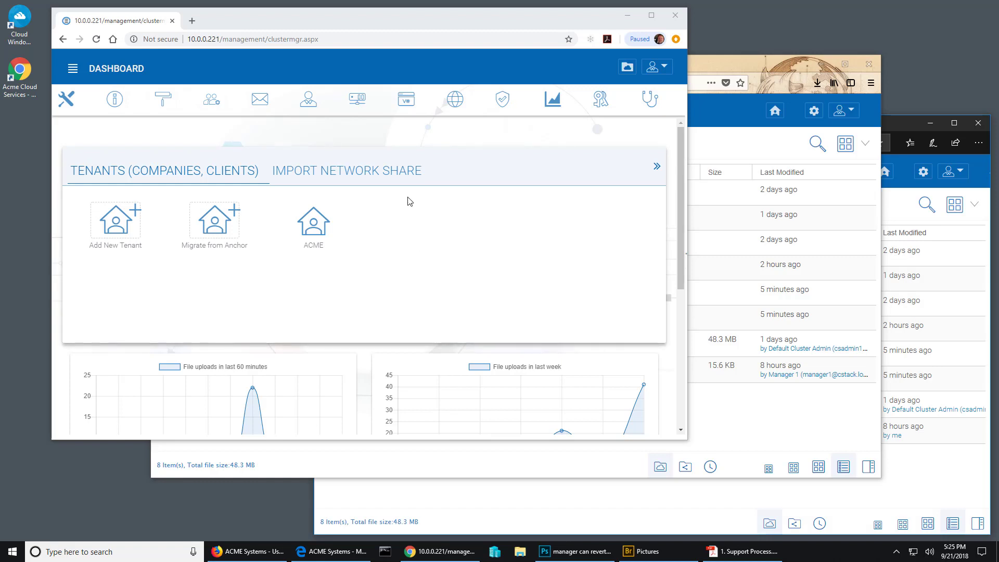
{"action": "mouse_move", "coordinate": [423, 223]}
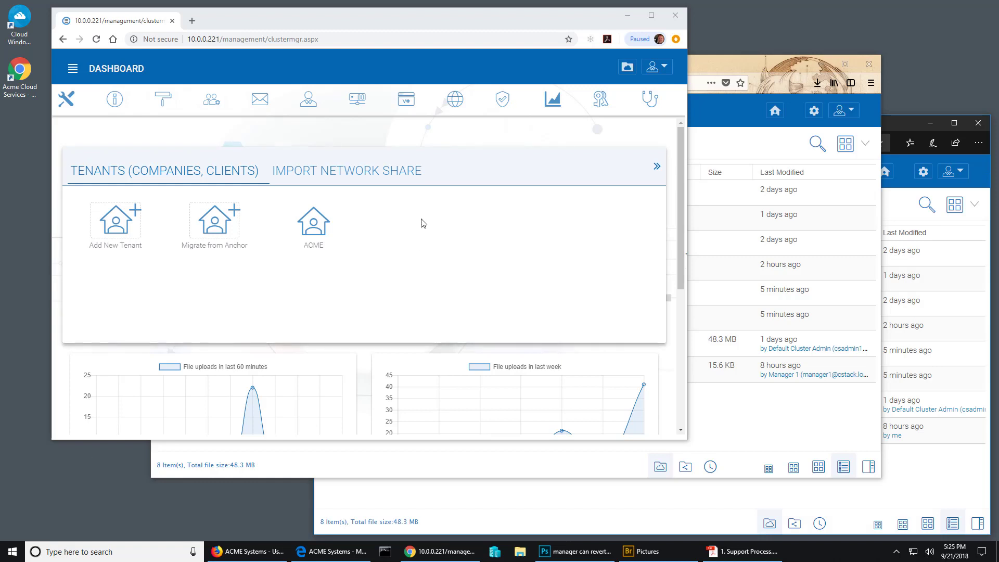
{"action": "mouse_move", "coordinate": [534, 185]}
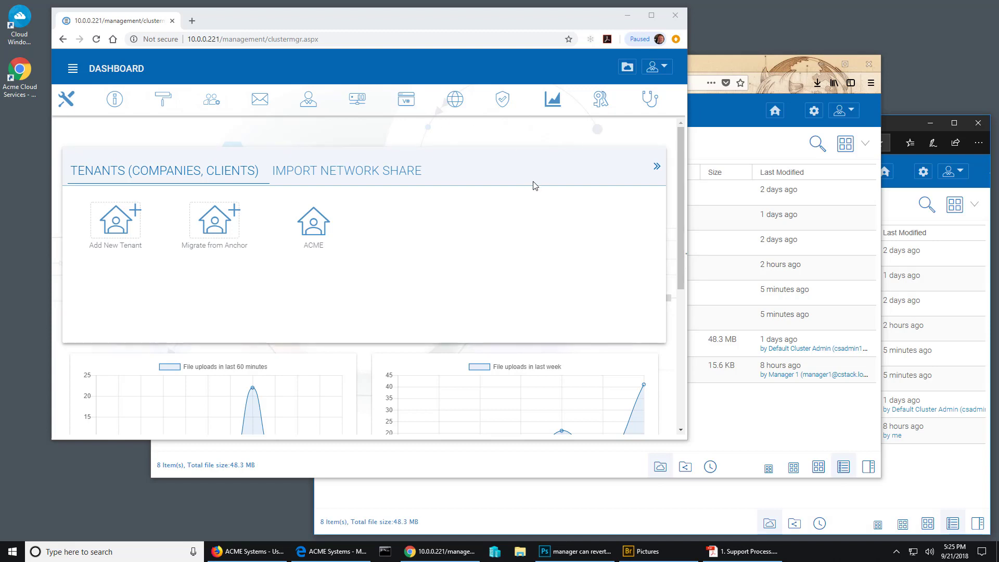
{"action": "mouse_move", "coordinate": [593, 262]}
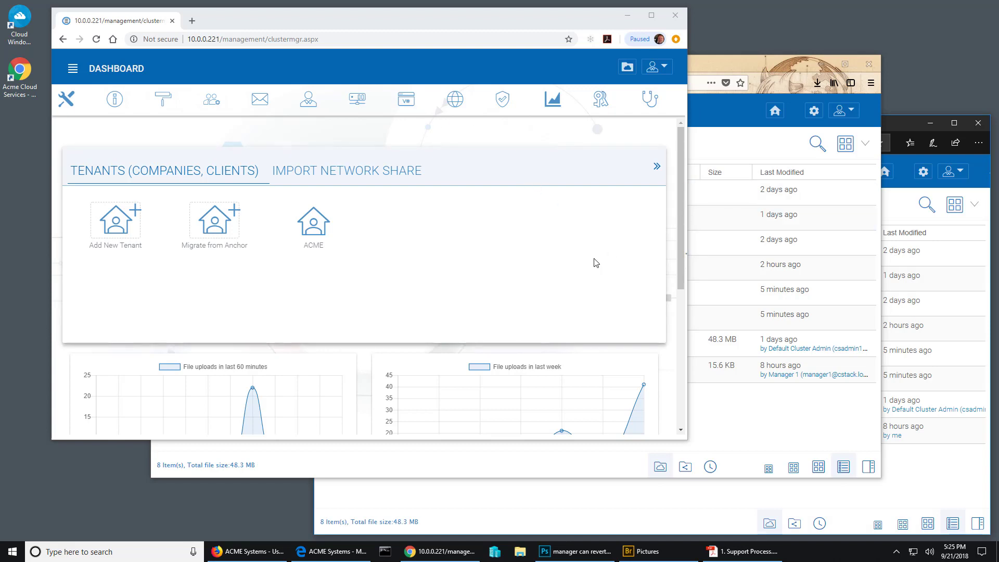
{"action": "mouse_move", "coordinate": [501, 233]}
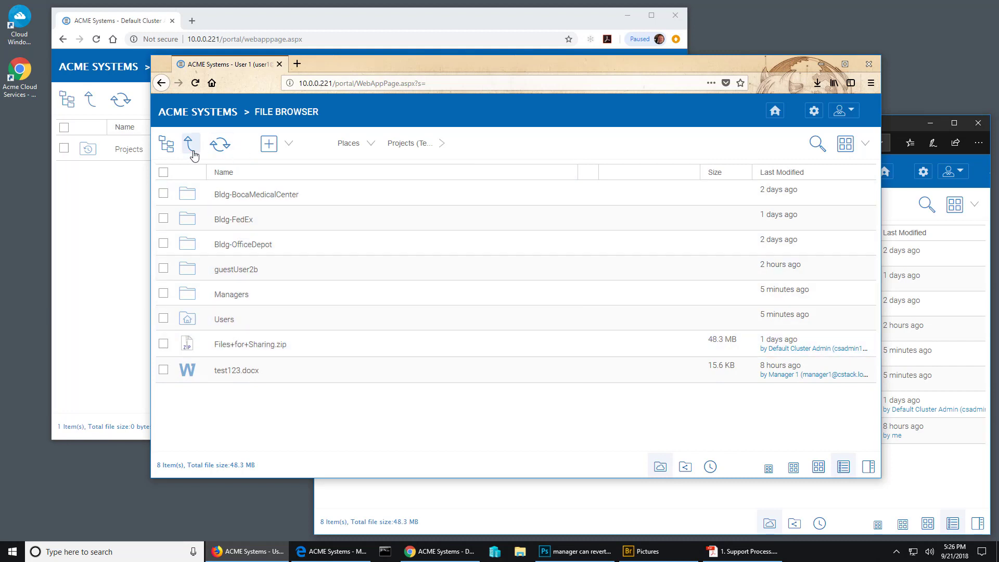
{"action": "left_click", "coordinate": [190, 143]}
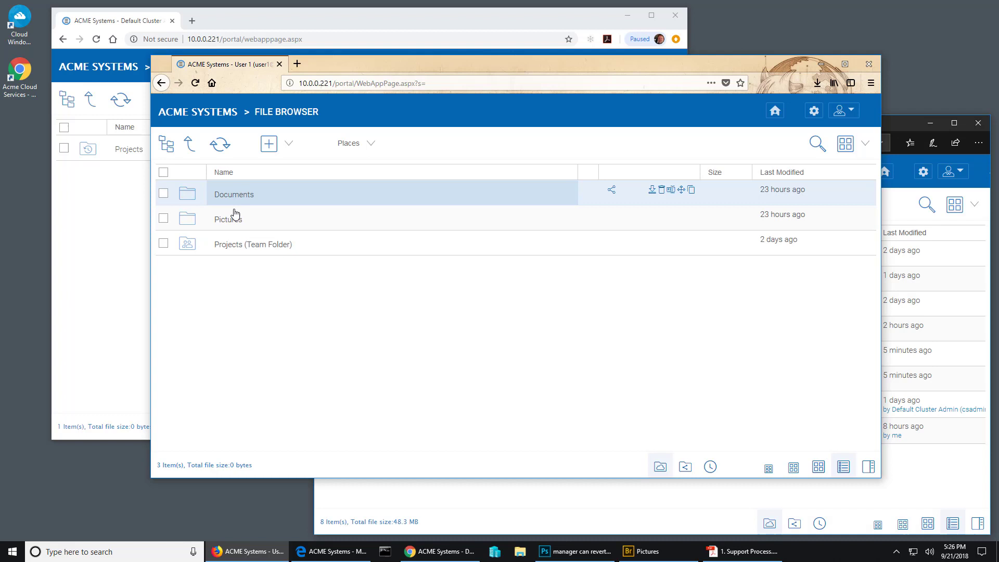
{"action": "mouse_move", "coordinate": [228, 236]}
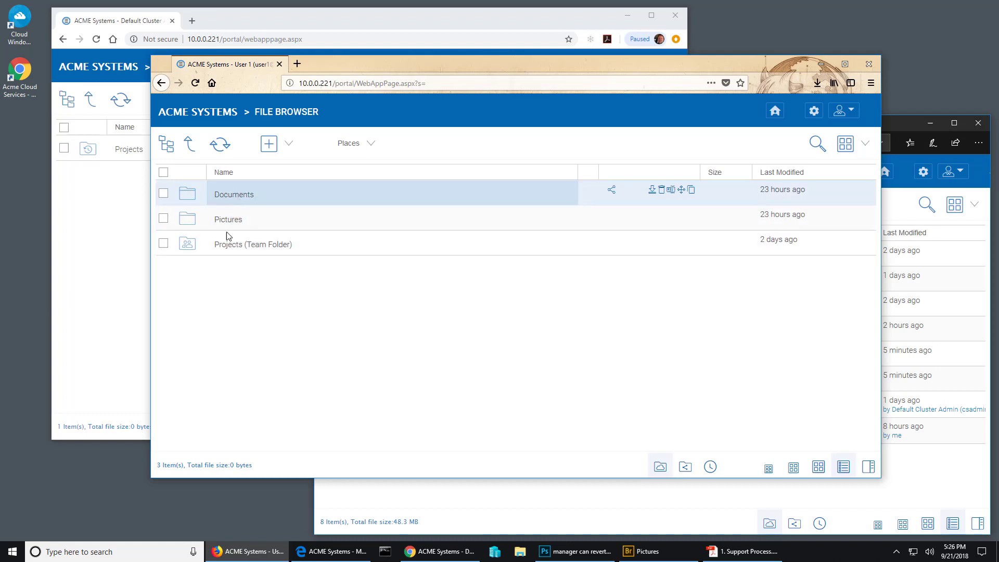
{"action": "mouse_move", "coordinate": [241, 243]}
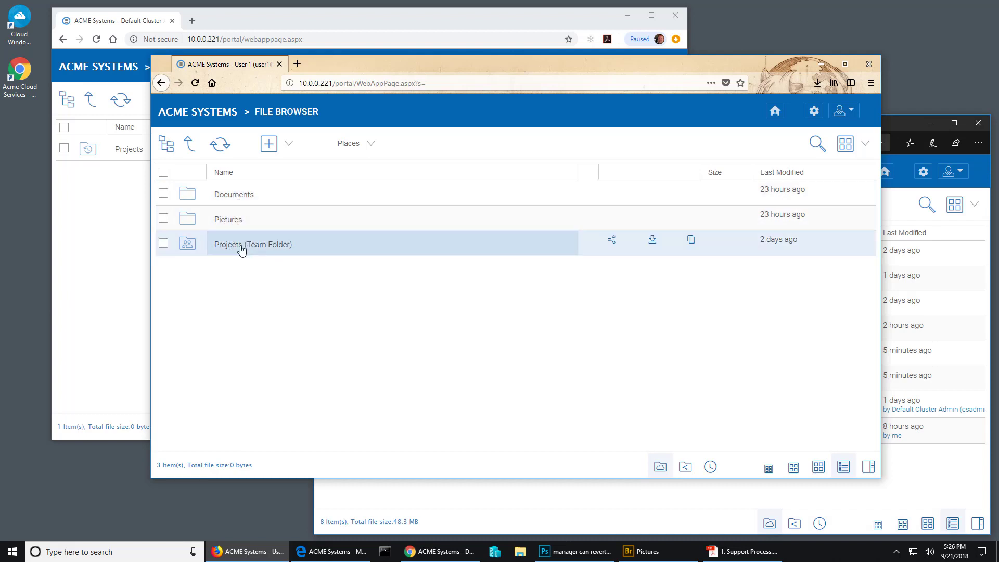
{"action": "double_click", "coordinate": [251, 244]}
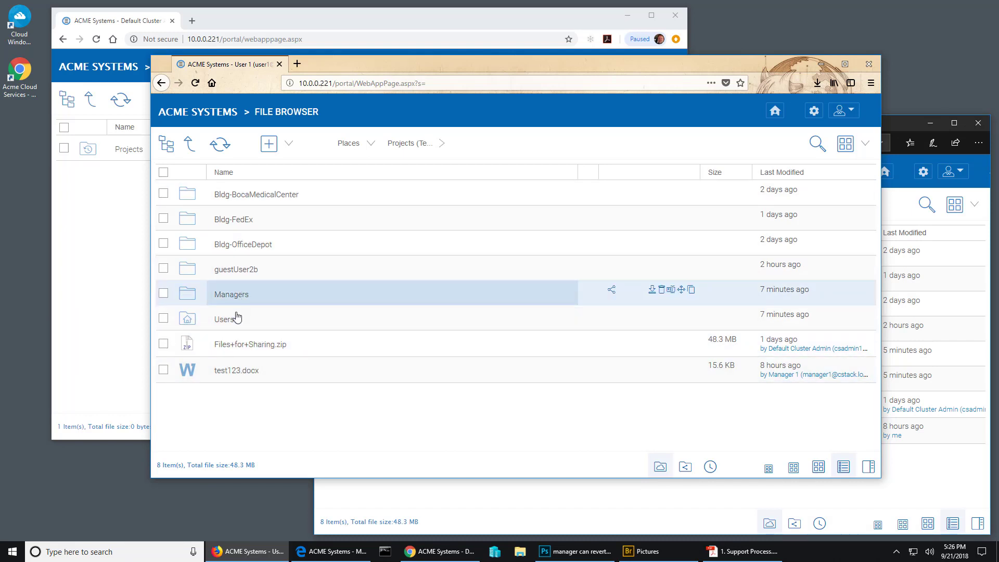
{"action": "double_click", "coordinate": [231, 294]}
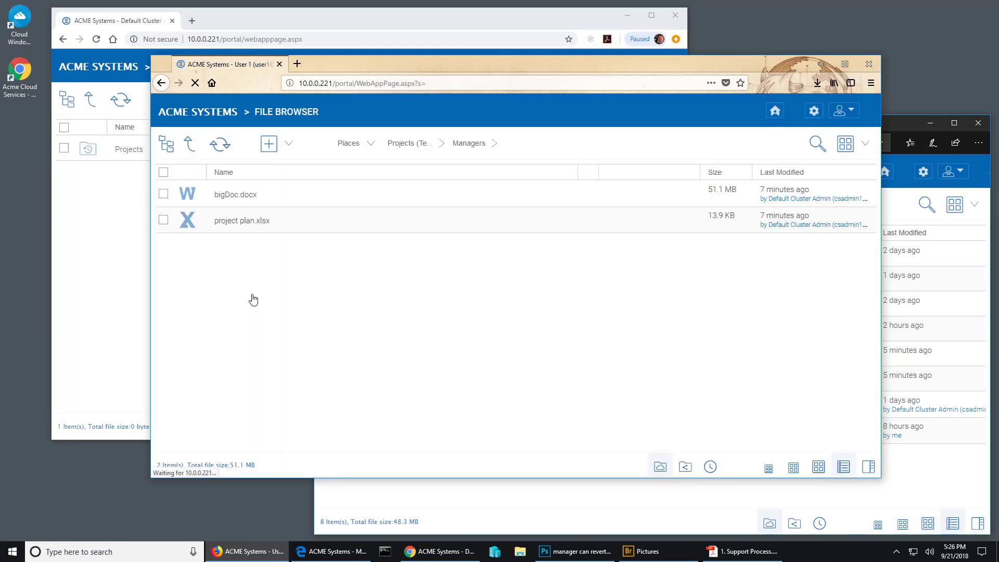
{"action": "left_click", "coordinate": [469, 143]}
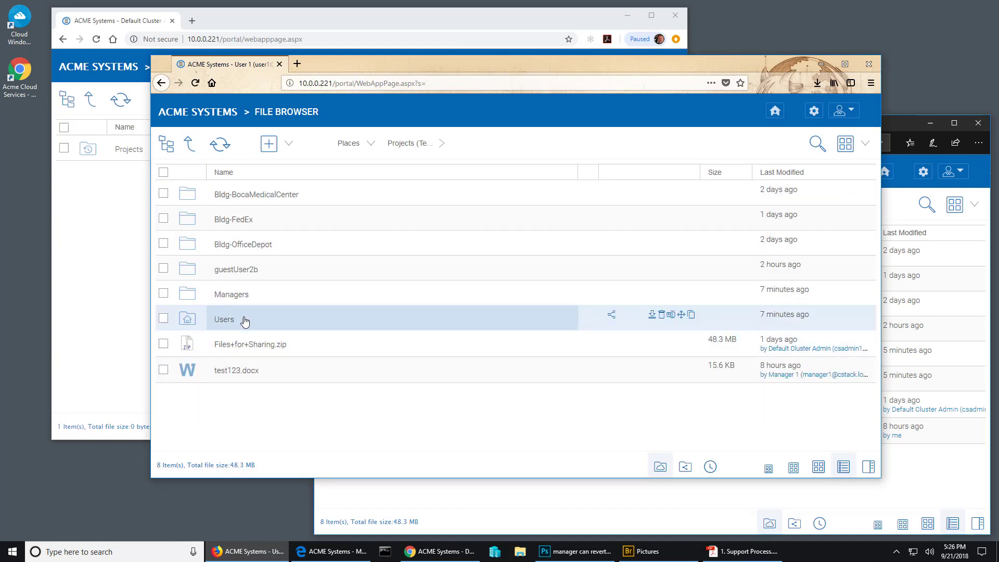
{"action": "mouse_move", "coordinate": [333, 343]}
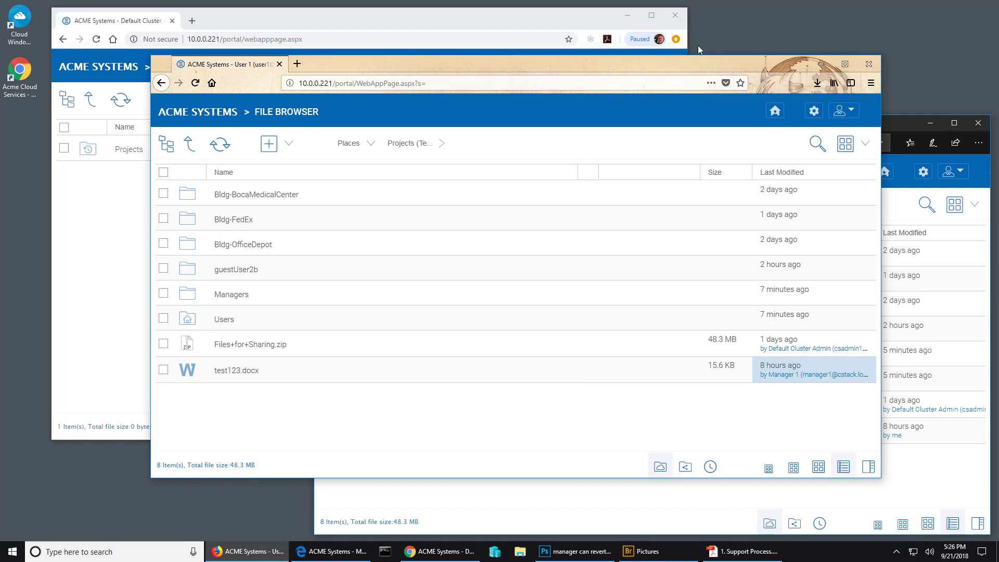
{"action": "mouse_move", "coordinate": [243, 293]}
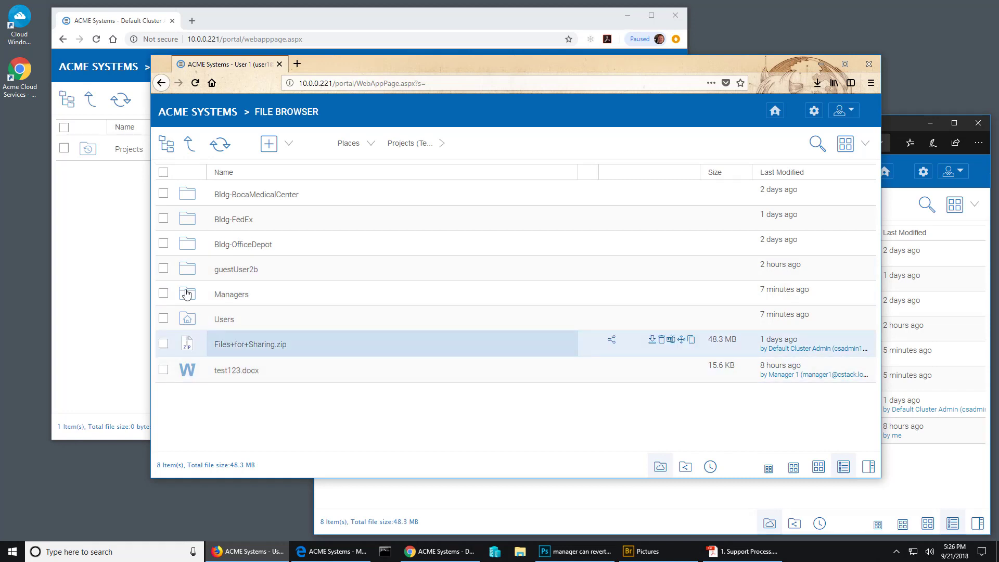
{"action": "mouse_move", "coordinate": [413, 382]}
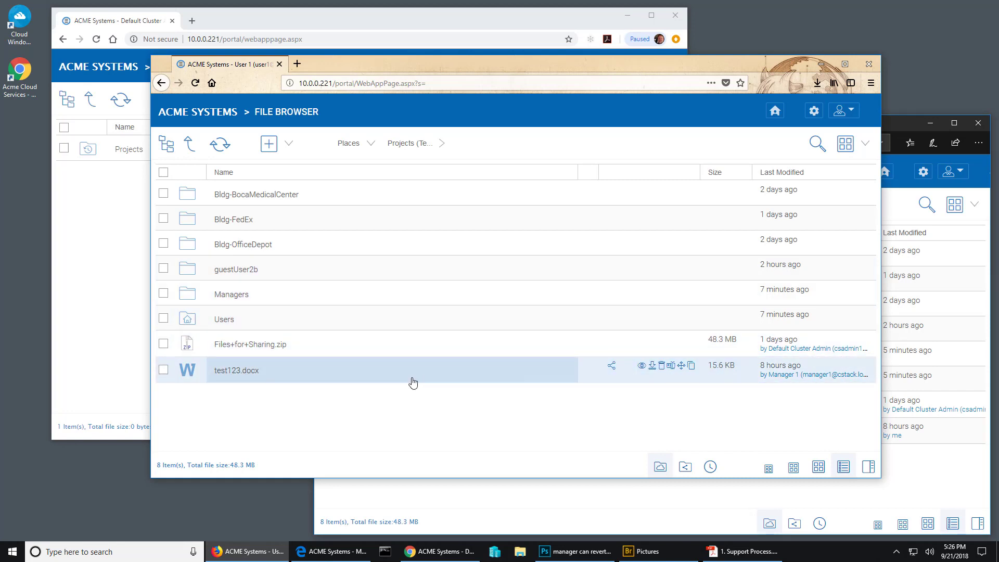
{"action": "mouse_move", "coordinate": [248, 294]}
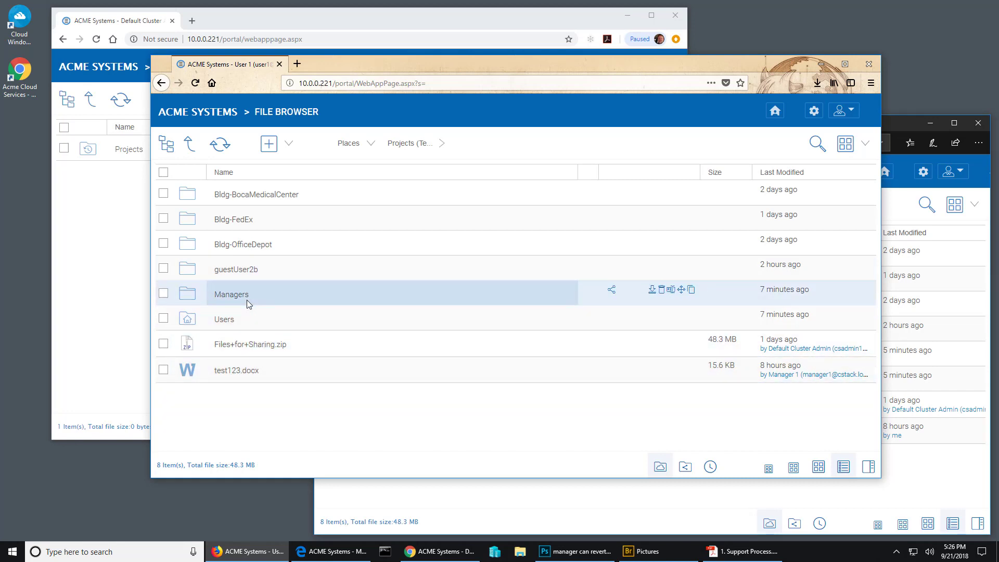
{"action": "mouse_move", "coordinate": [262, 318]}
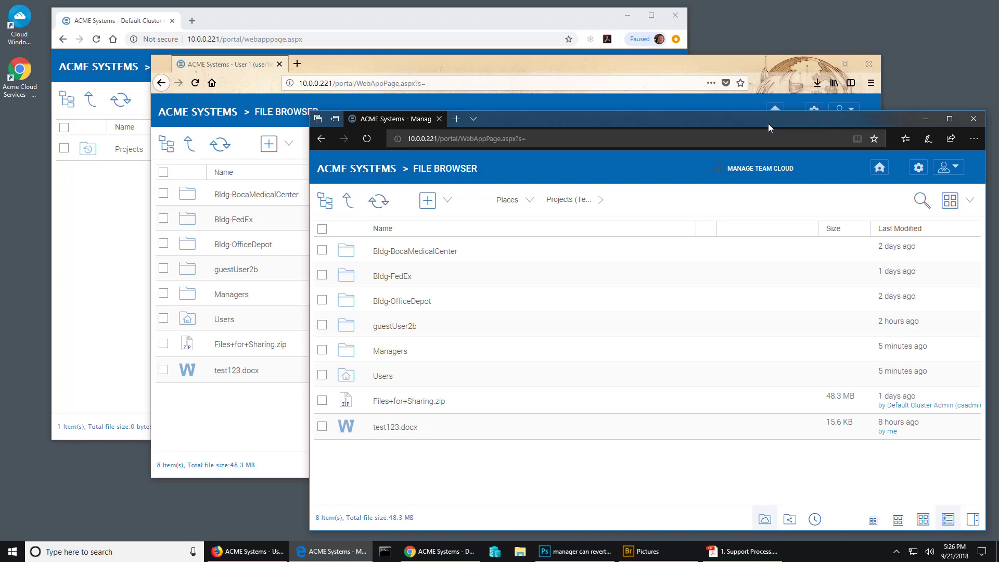
{"action": "mouse_move", "coordinate": [624, 475]}
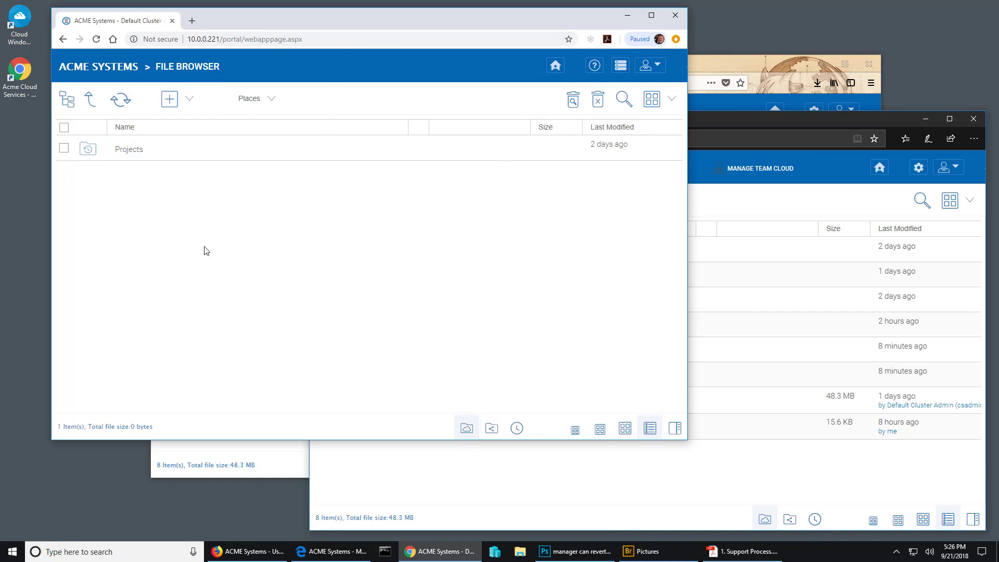
{"action": "right_click", "coordinate": [128, 149]}
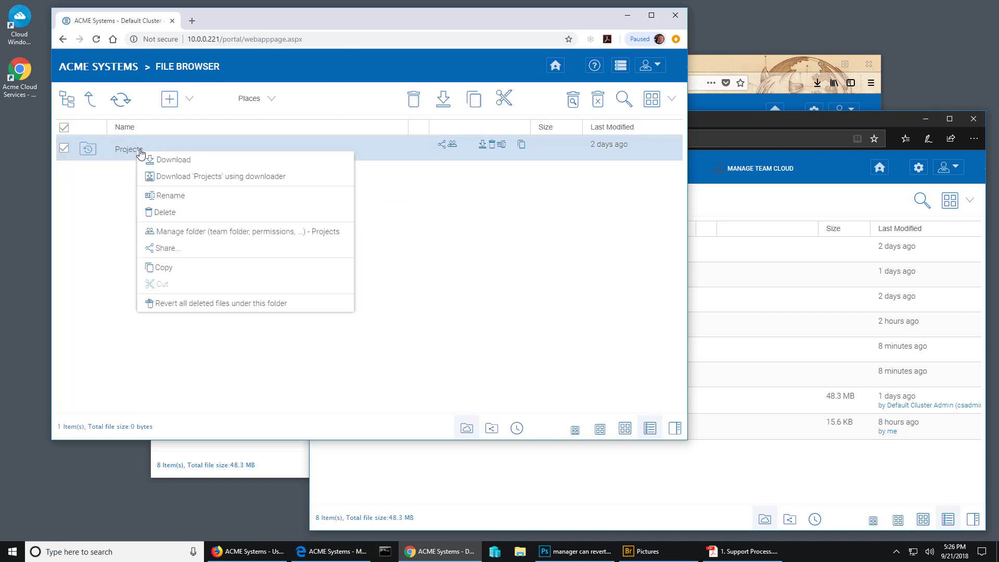
{"action": "left_click", "coordinate": [245, 231]}
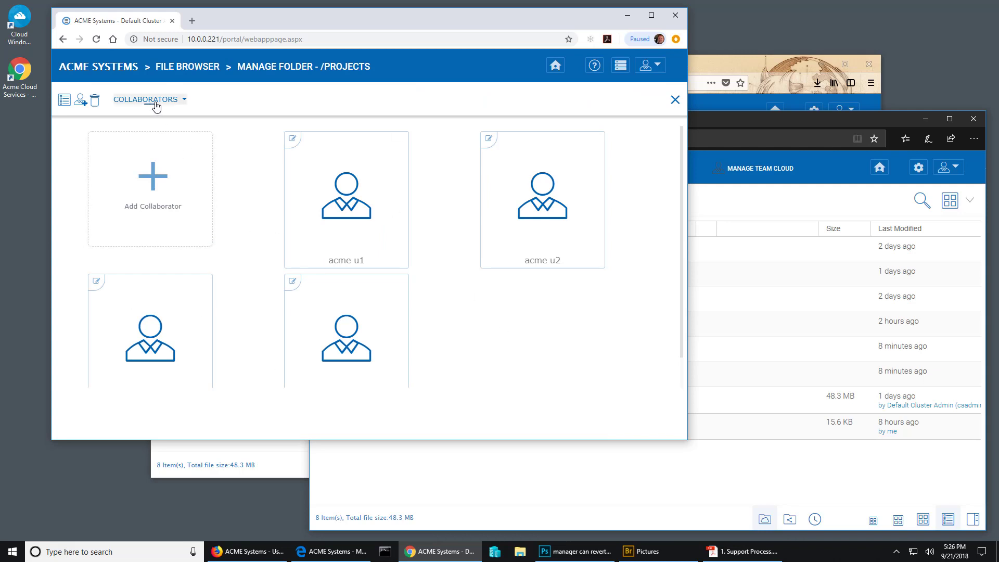
{"action": "left_click", "coordinate": [146, 99]}
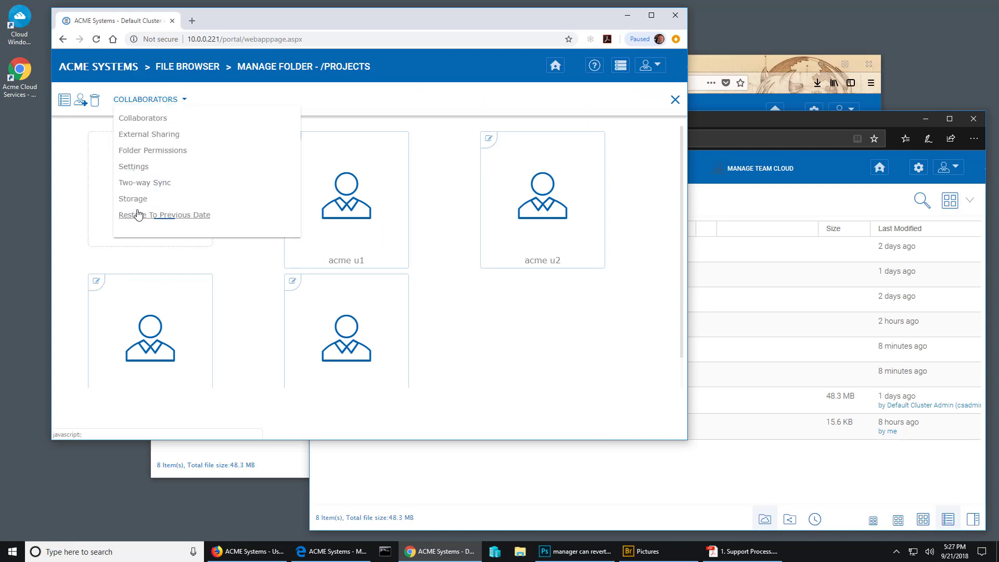
{"action": "left_click", "coordinate": [152, 150]}
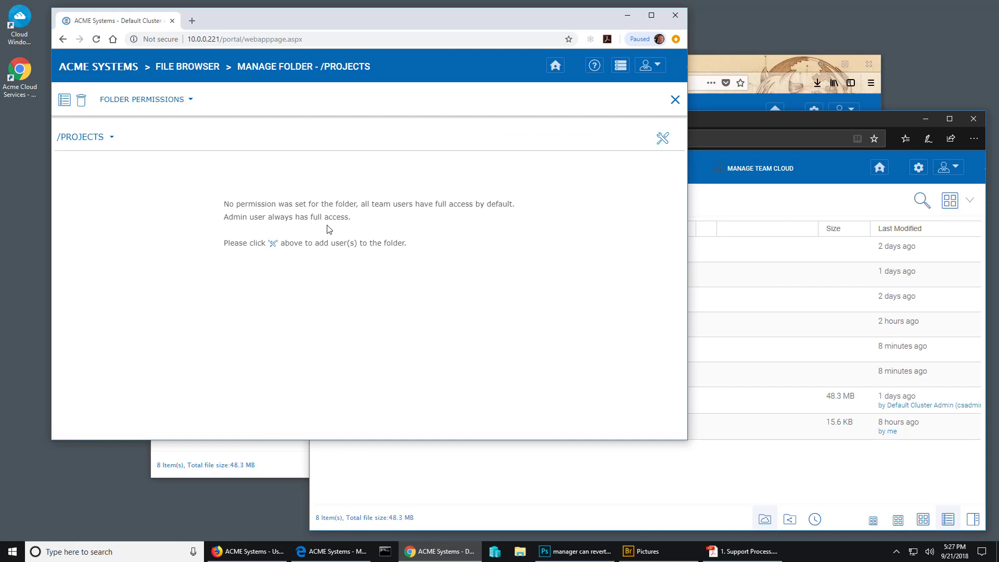
{"action": "mouse_move", "coordinate": [538, 209]}
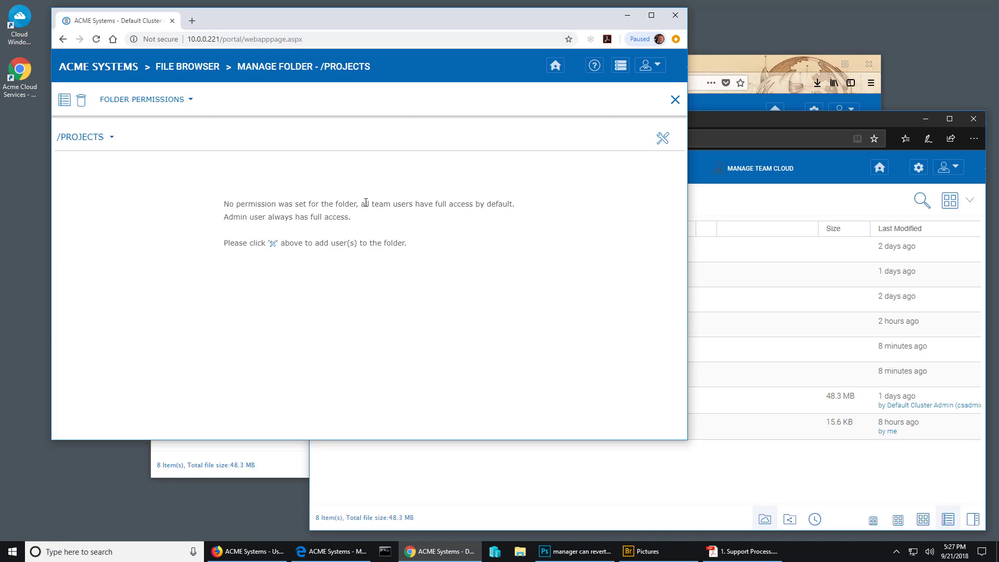
{"action": "mouse_move", "coordinate": [327, 236]}
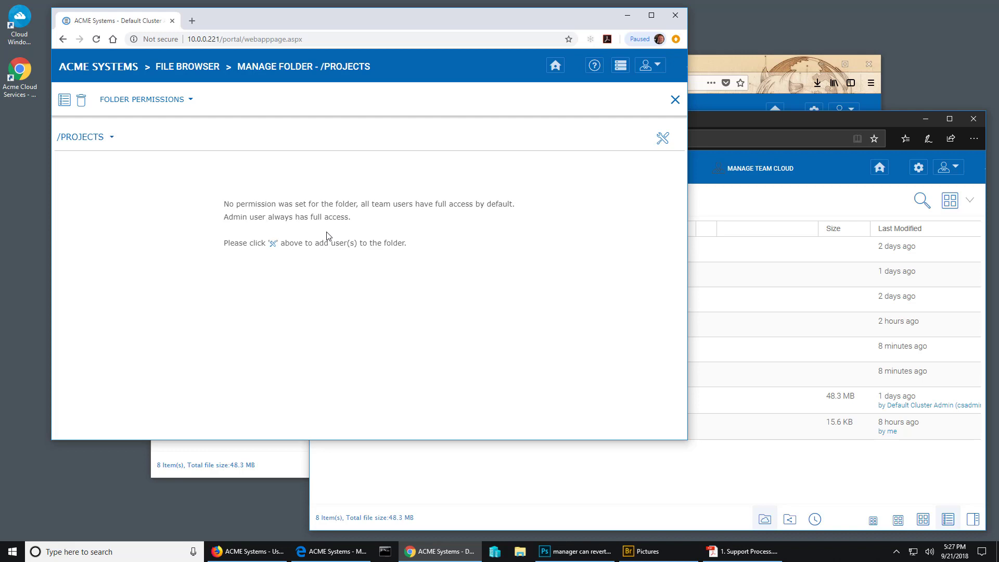
{"action": "mouse_move", "coordinate": [338, 259]}
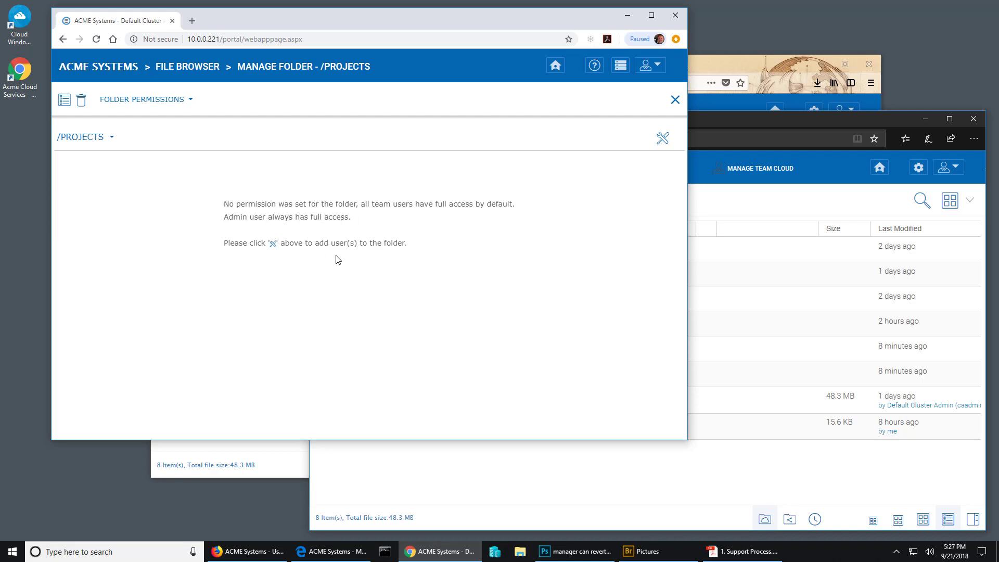
{"action": "left_click", "coordinate": [662, 138]}
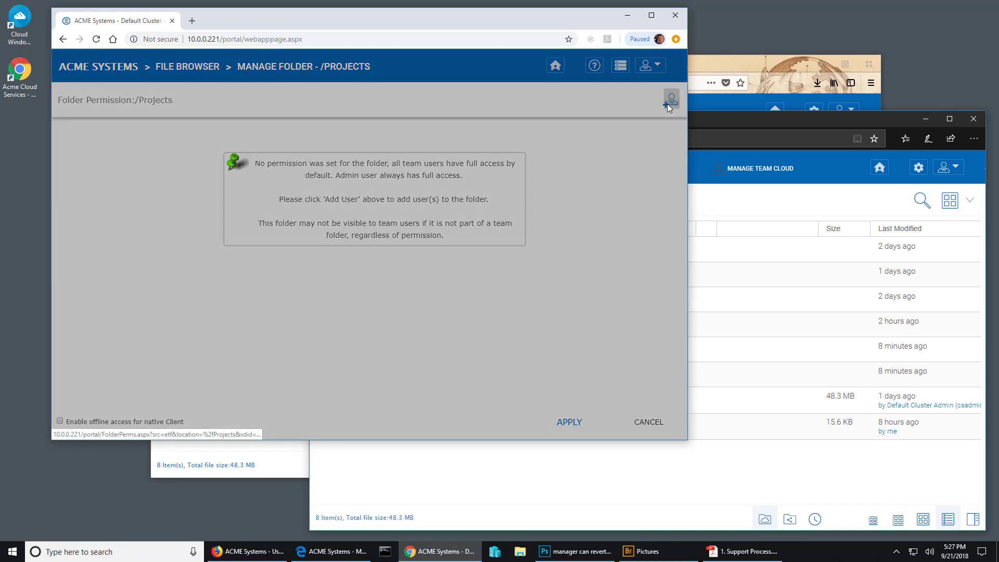
{"action": "left_click", "coordinate": [669, 100]}
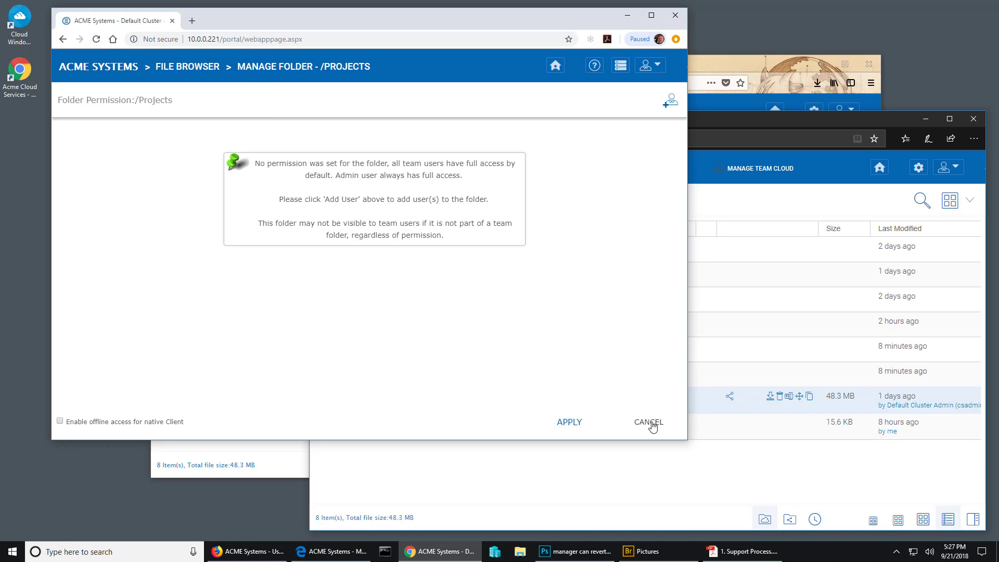
{"action": "left_click", "coordinate": [648, 421]}
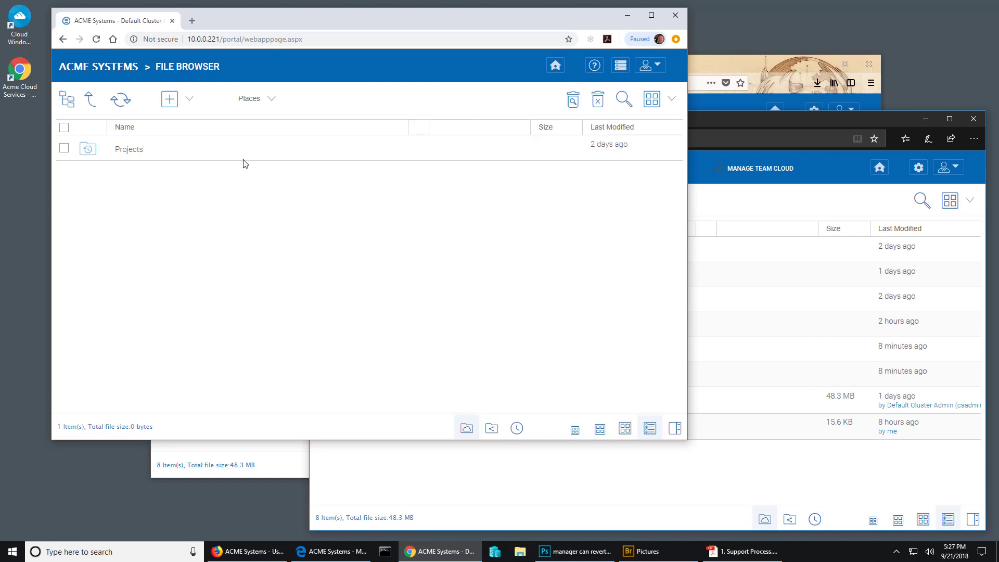
Enter the Projects folder and bring up the Managers folder's management page with its settings sections listed.
{"action": "double_click", "coordinate": [128, 148]}
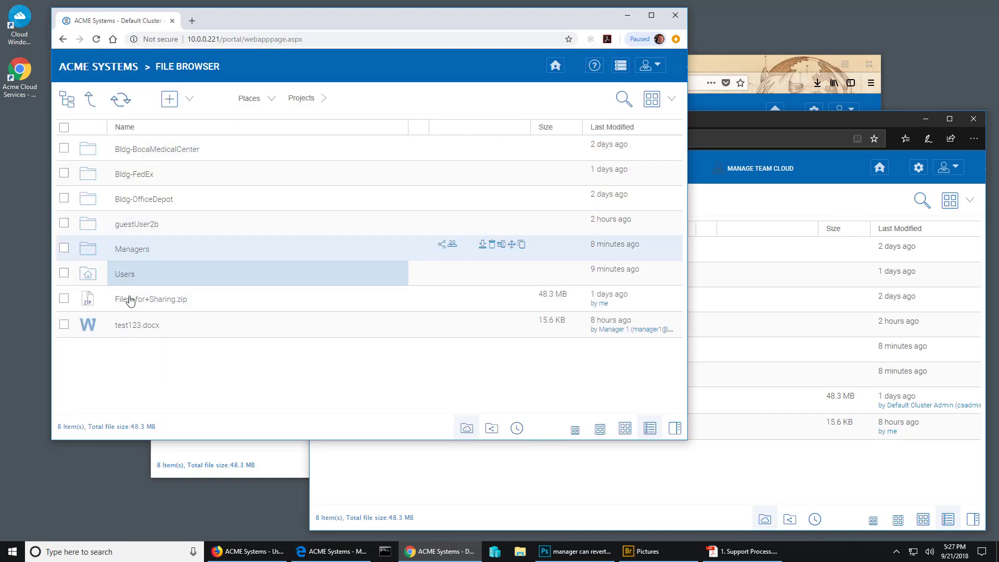
{"action": "mouse_move", "coordinate": [132, 248]}
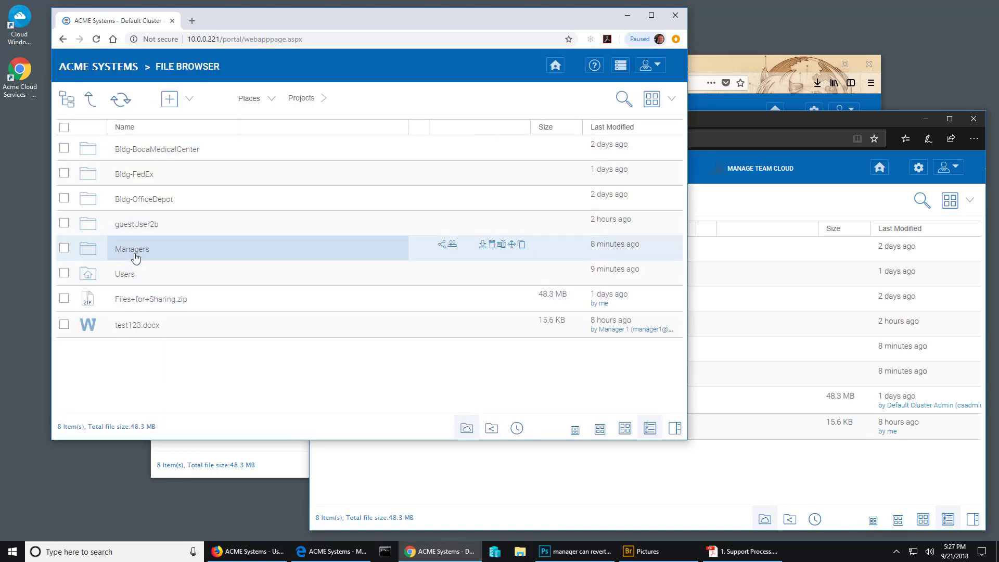
{"action": "mouse_move", "coordinate": [139, 263]}
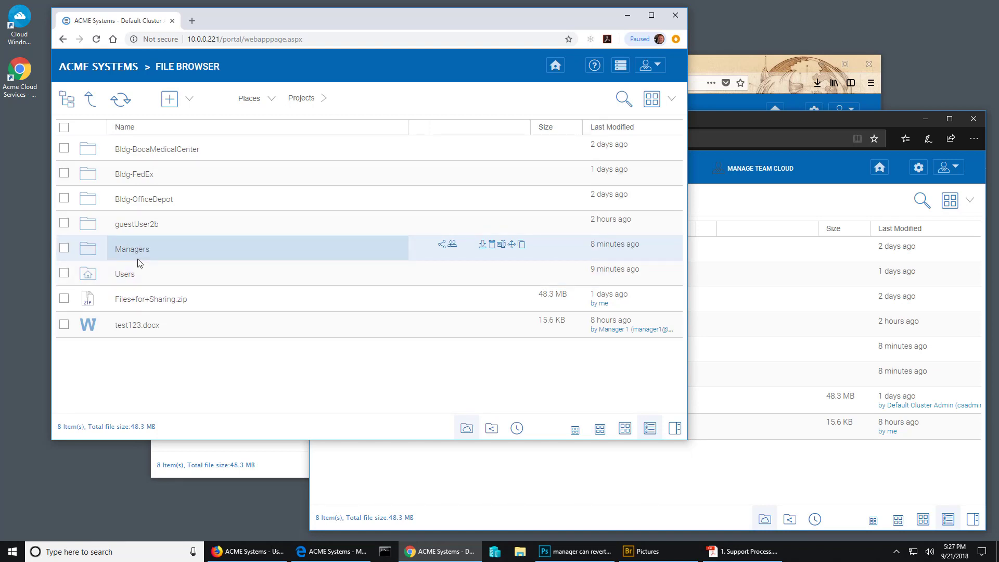
{"action": "mouse_move", "coordinate": [156, 261]}
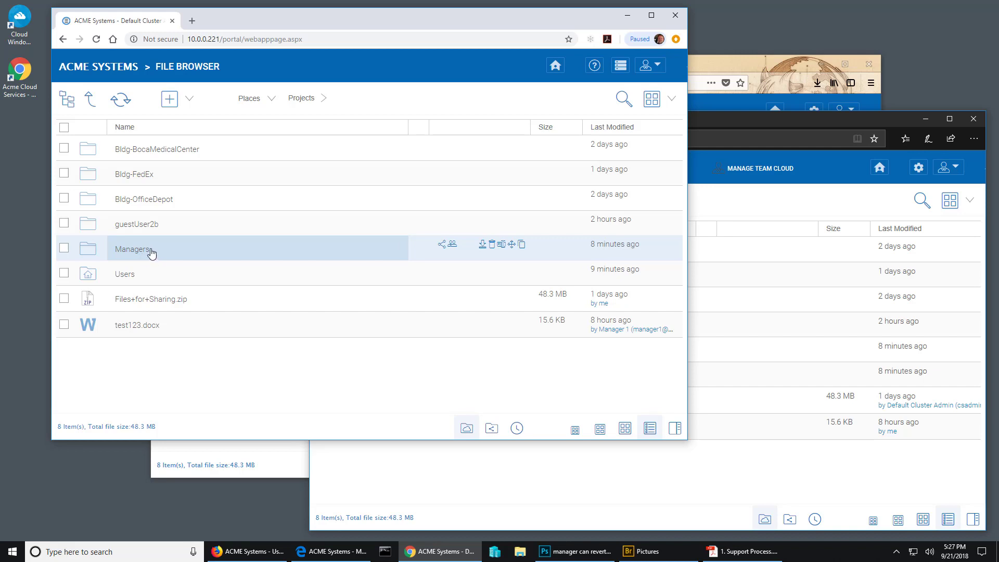
{"action": "right_click", "coordinate": [132, 248]}
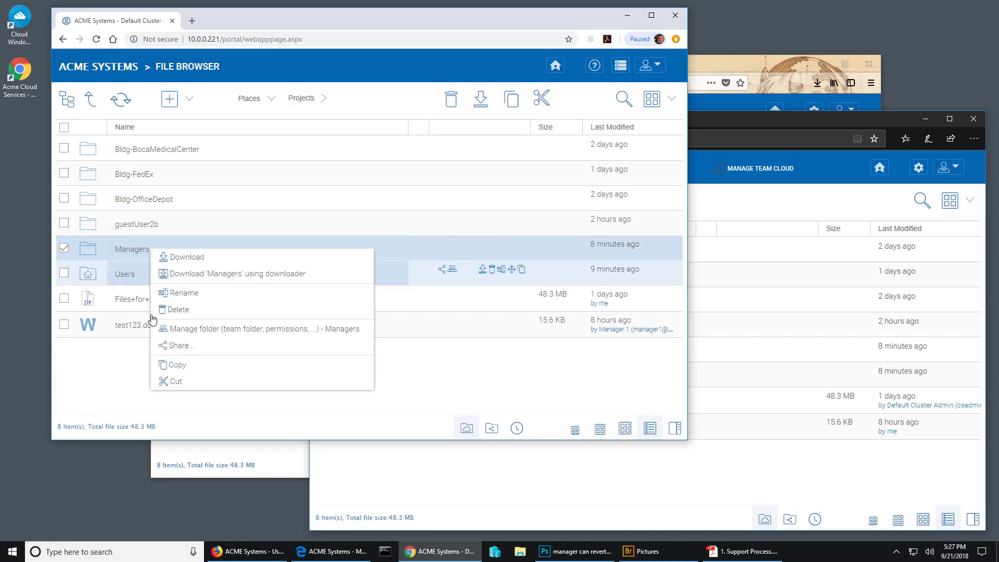
{"action": "mouse_move", "coordinate": [207, 328]}
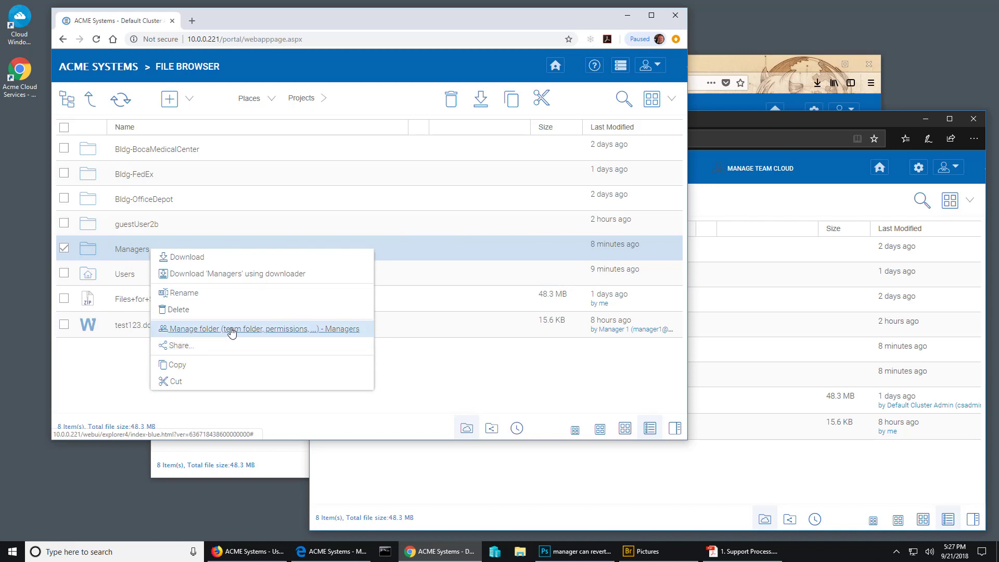
{"action": "left_click", "coordinate": [259, 328]}
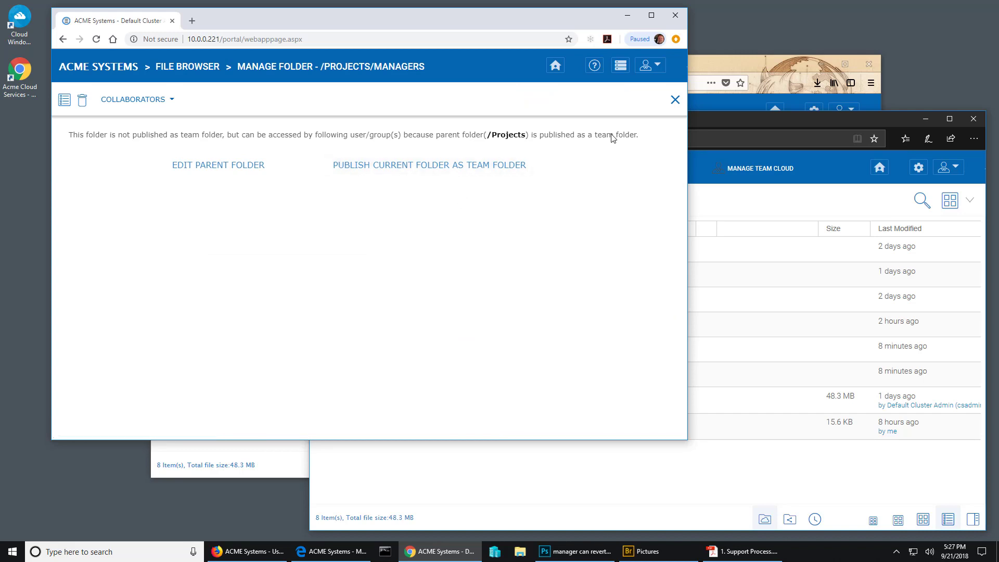
{"action": "mouse_move", "coordinate": [132, 100]}
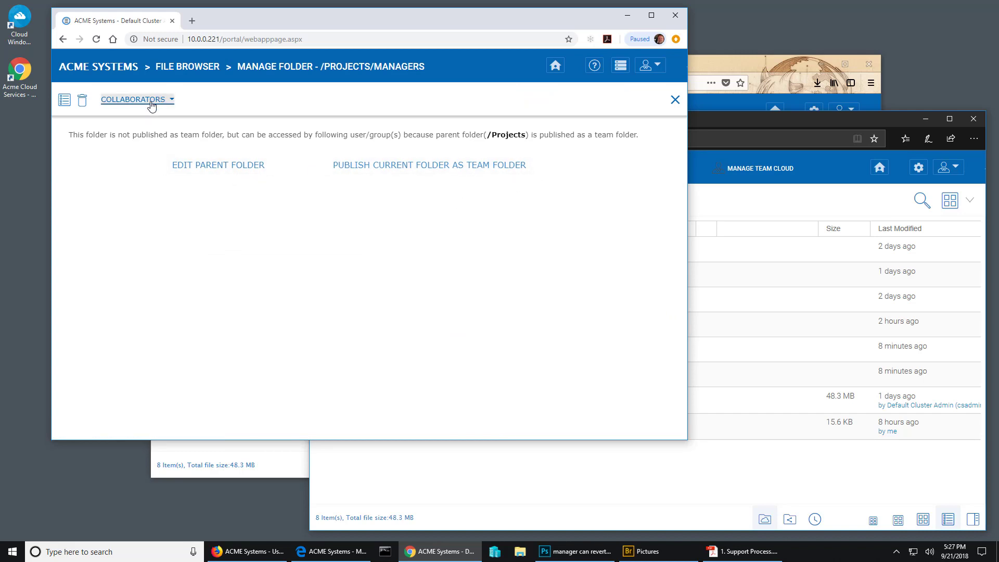
{"action": "left_click", "coordinate": [134, 100]}
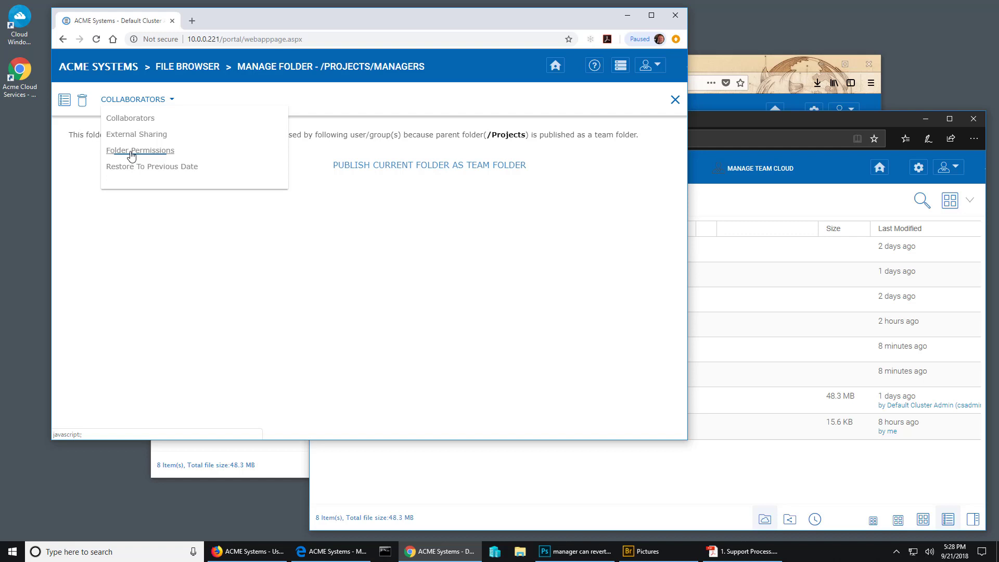
Add Manager 1 to the Managers folder permissions with full rights, then go back to the Projects file list.
{"action": "left_click", "coordinate": [139, 150]}
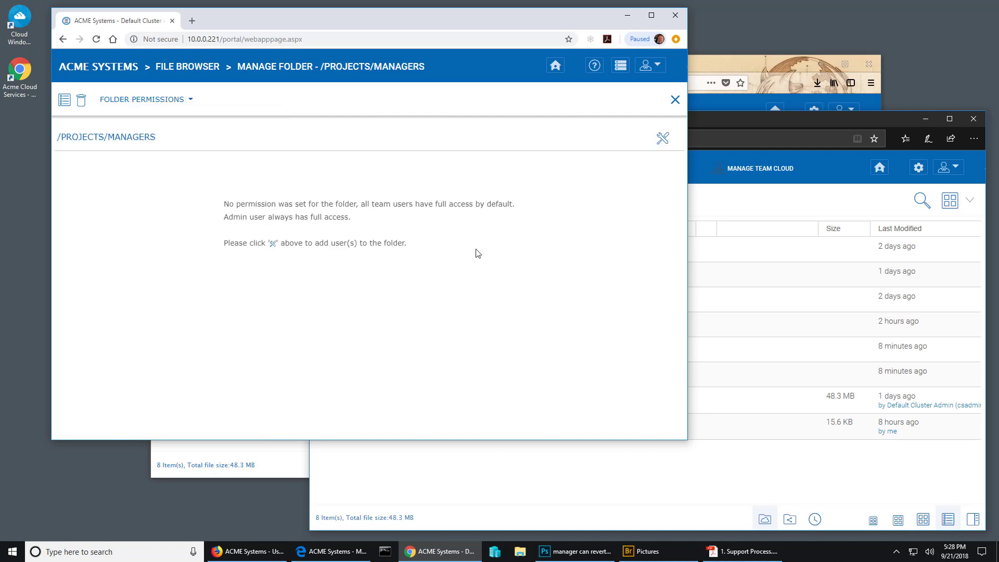
{"action": "left_click", "coordinate": [662, 137]}
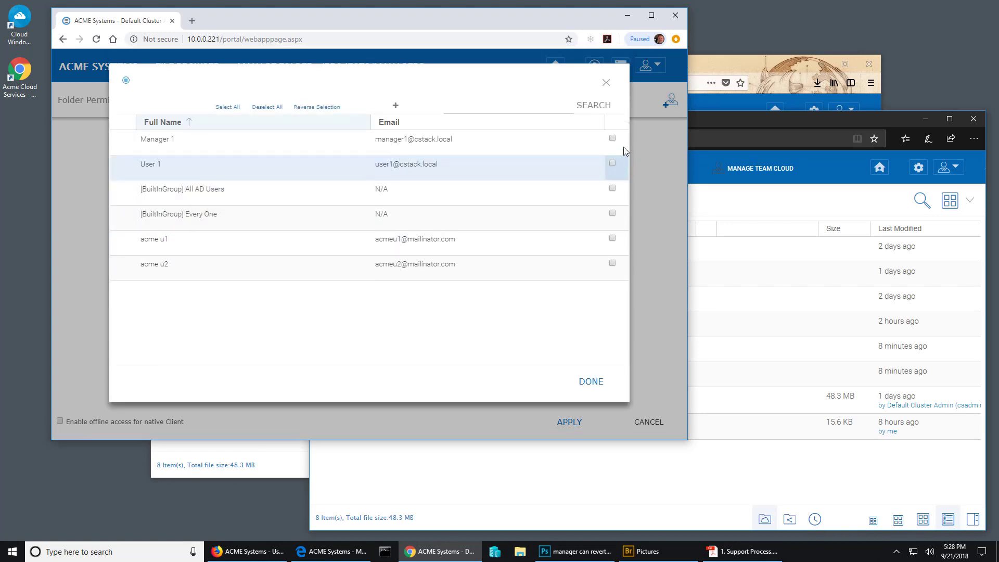
{"action": "left_click", "coordinate": [611, 137]}
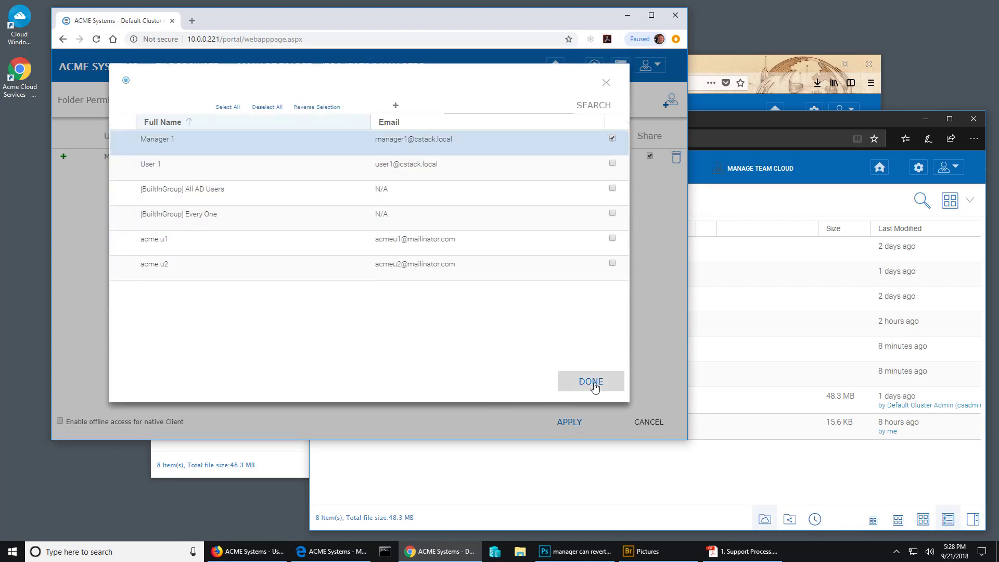
{"action": "left_click", "coordinate": [589, 381]}
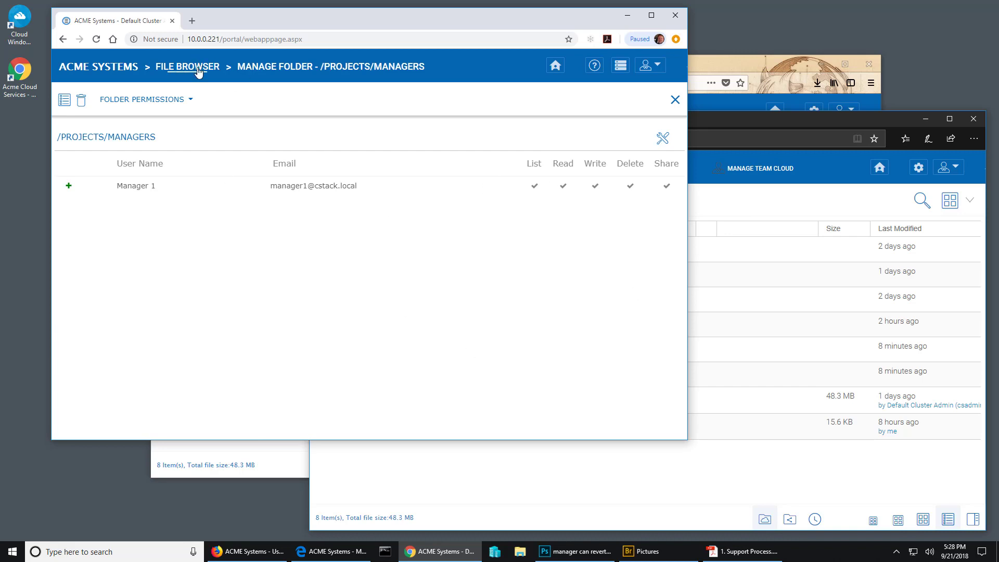
{"action": "left_click", "coordinate": [674, 100]}
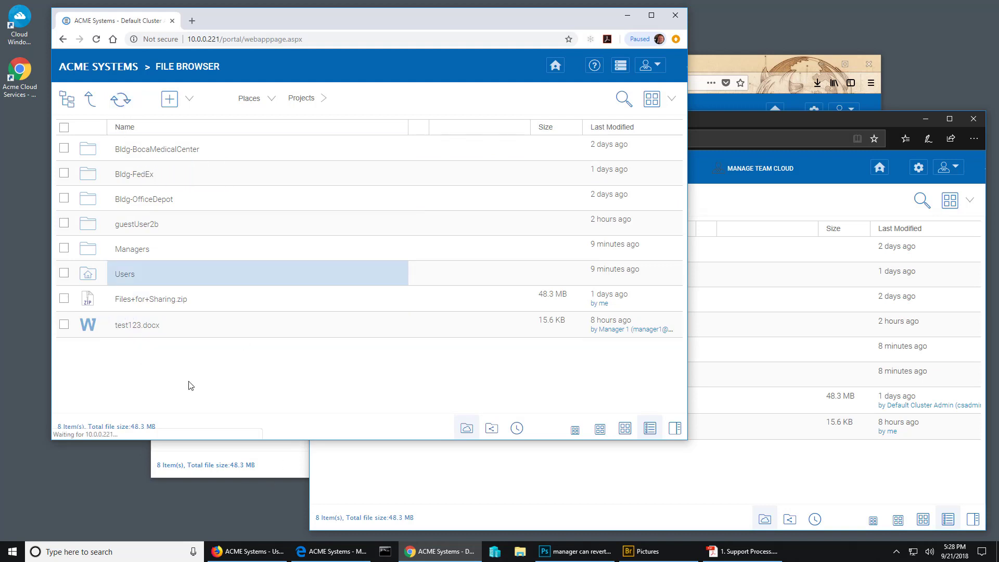
{"action": "mouse_move", "coordinate": [598, 205]}
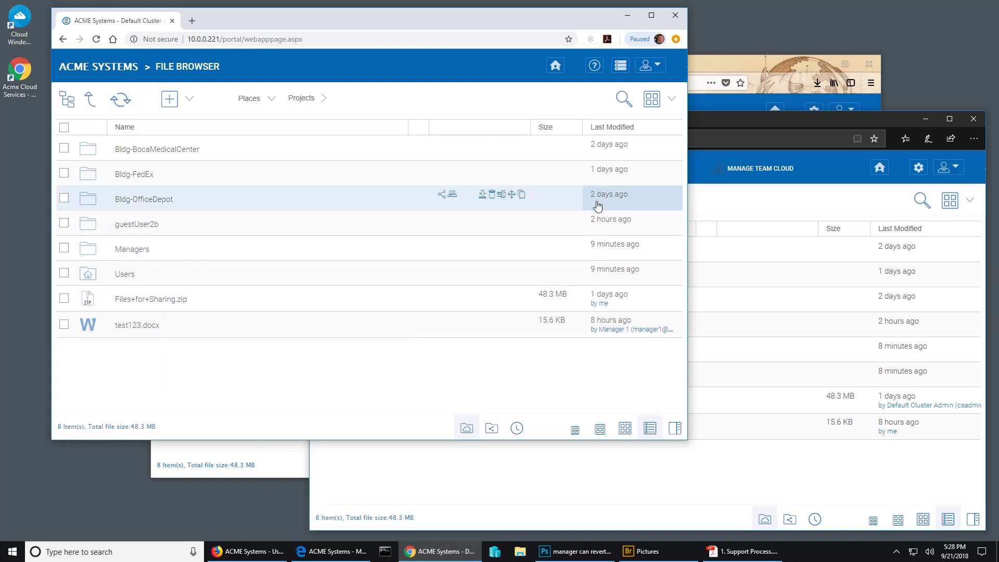
{"action": "mouse_move", "coordinate": [381, 365]}
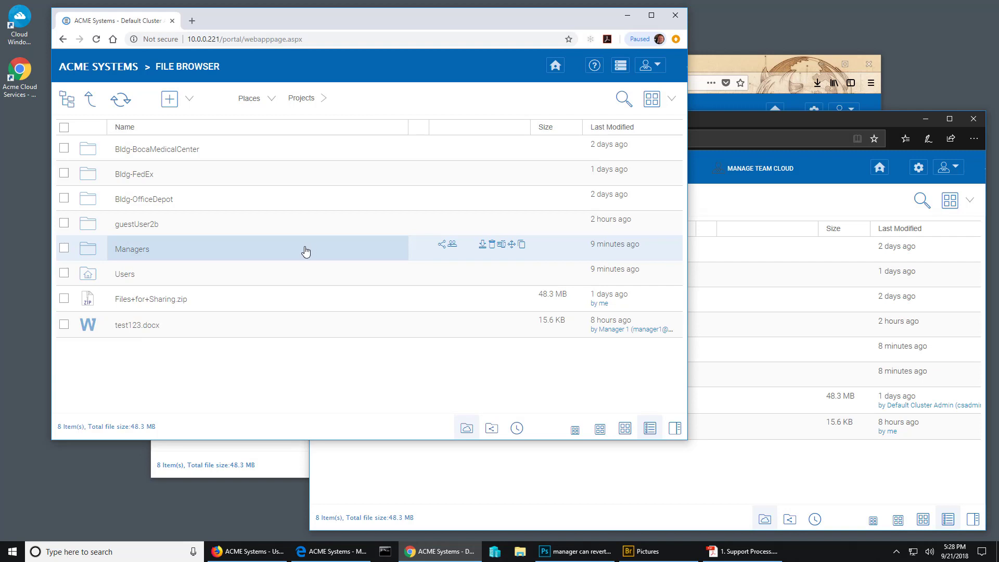
{"action": "mouse_move", "coordinate": [165, 279]}
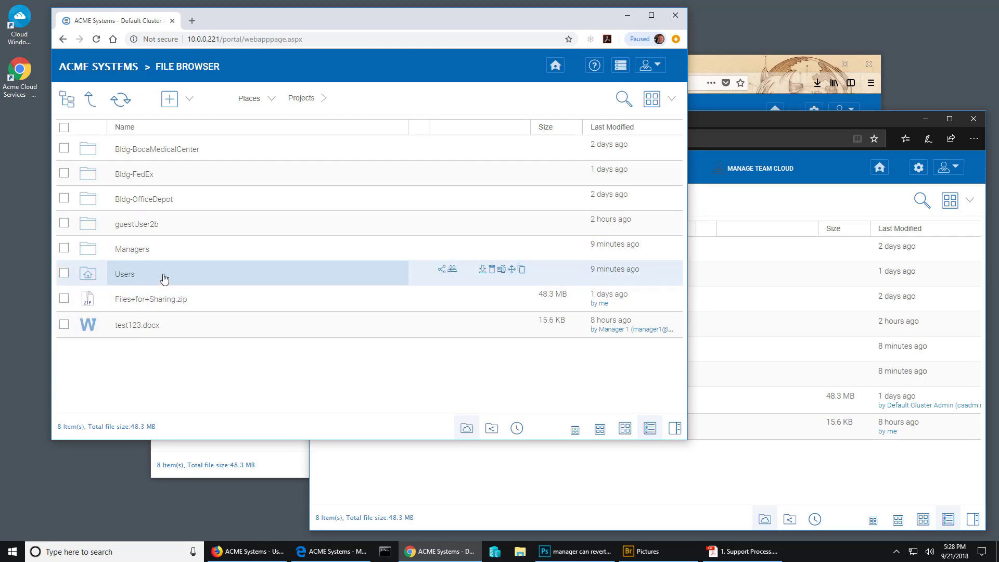
Bring up the Users folder's Folder Permissions page, currently showing no permissions set.
{"action": "right_click", "coordinate": [125, 274]}
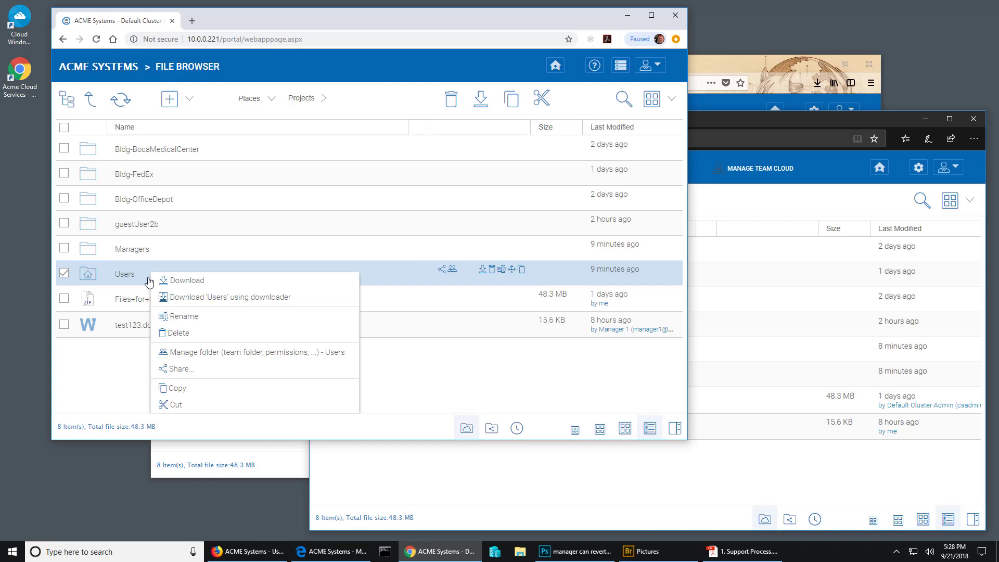
{"action": "left_click", "coordinate": [254, 352]}
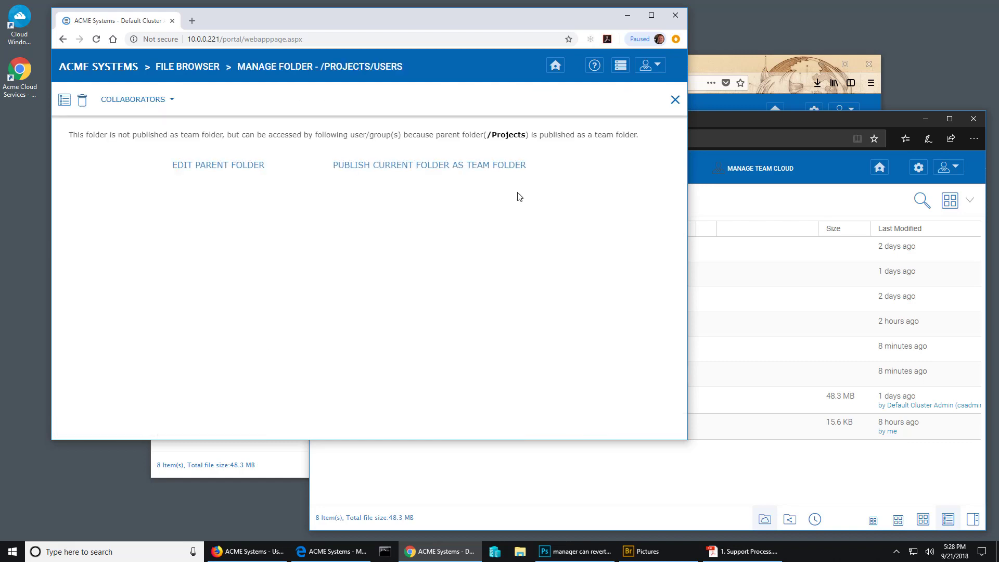
{"action": "mouse_move", "coordinate": [135, 100]}
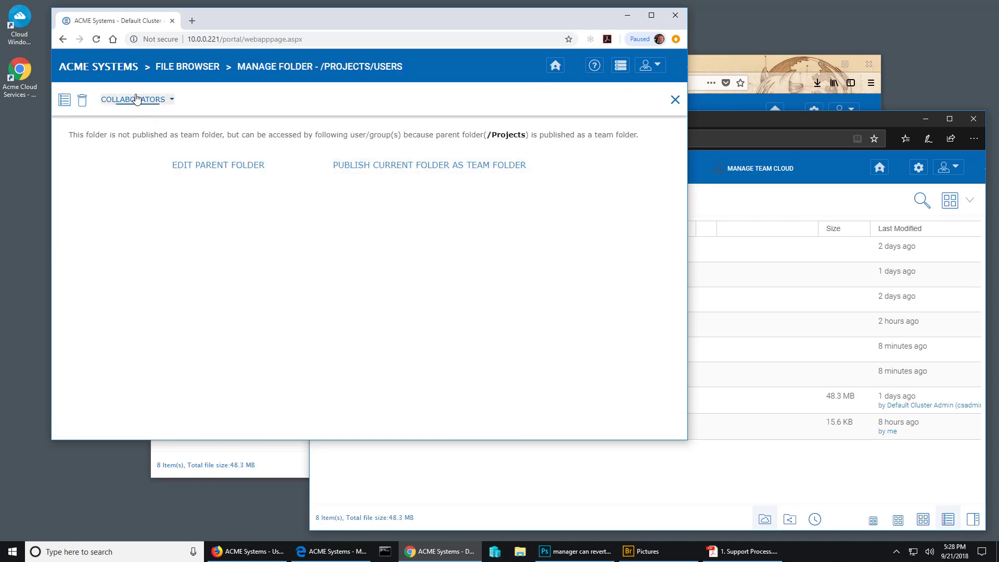
{"action": "left_click", "coordinate": [134, 98]}
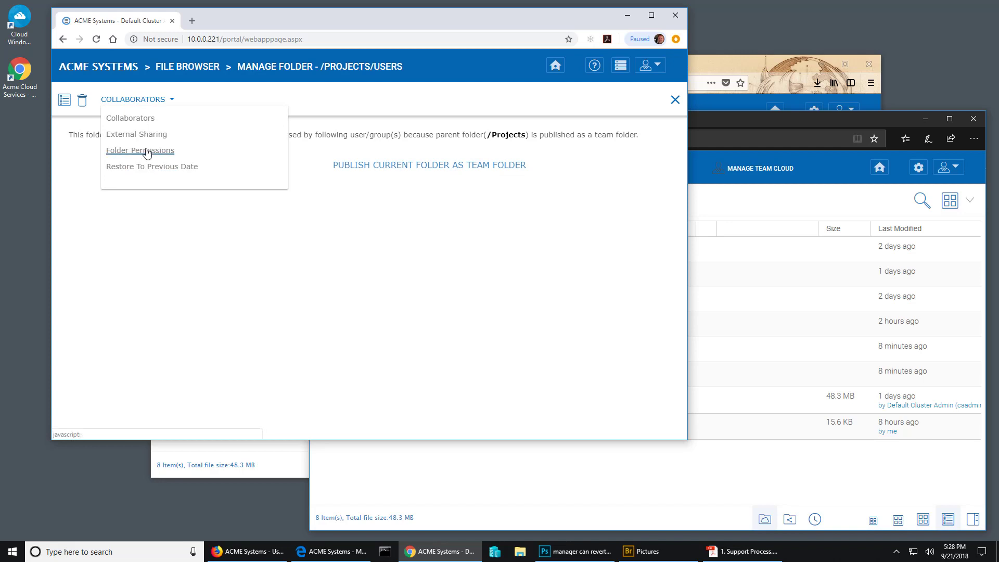
{"action": "left_click", "coordinate": [140, 150]}
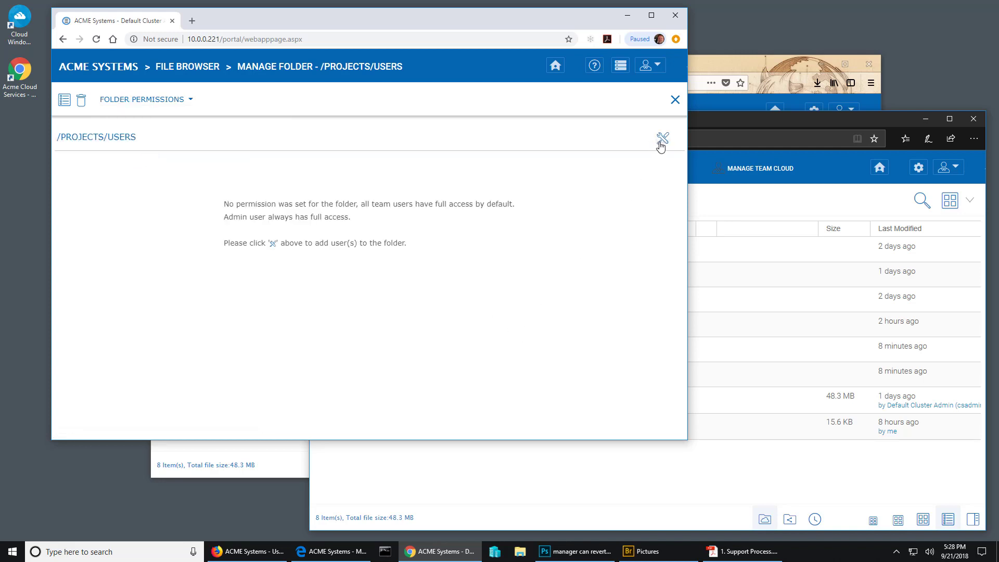
Add Manager 1 and User 1 to the Users folder permissions with full rights.
{"action": "left_click", "coordinate": [662, 138]}
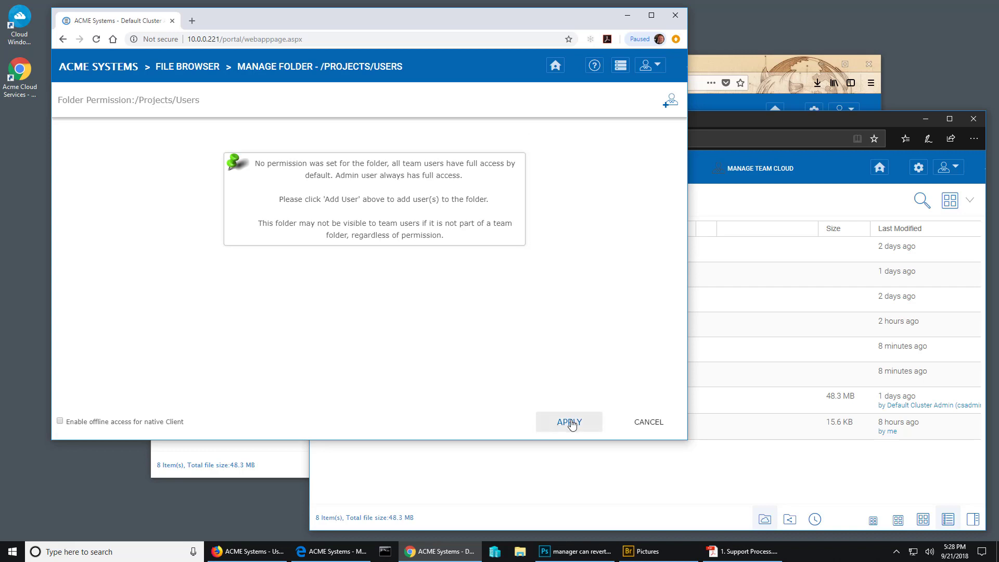
{"action": "left_click", "coordinate": [669, 100]}
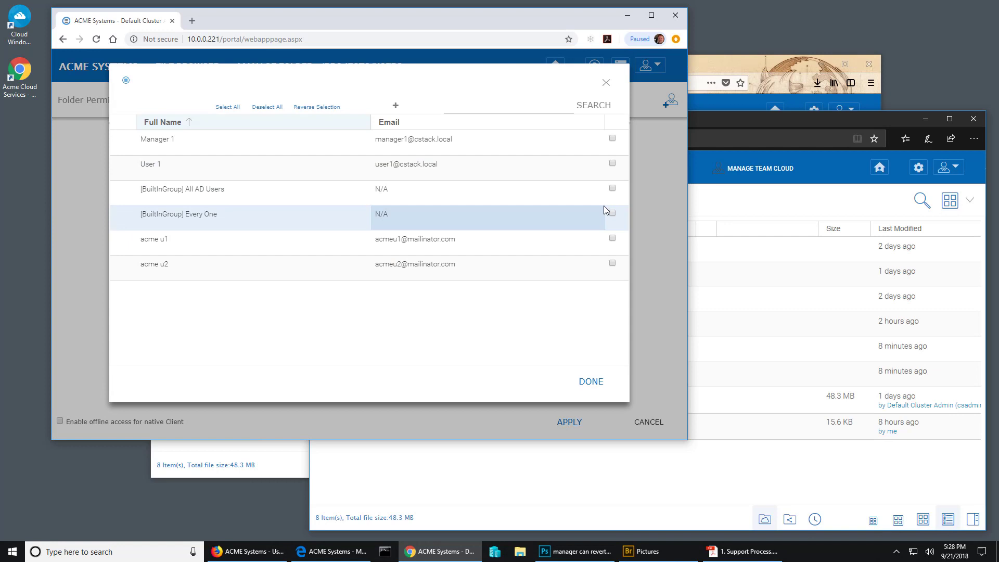
{"action": "mouse_move", "coordinate": [603, 322]}
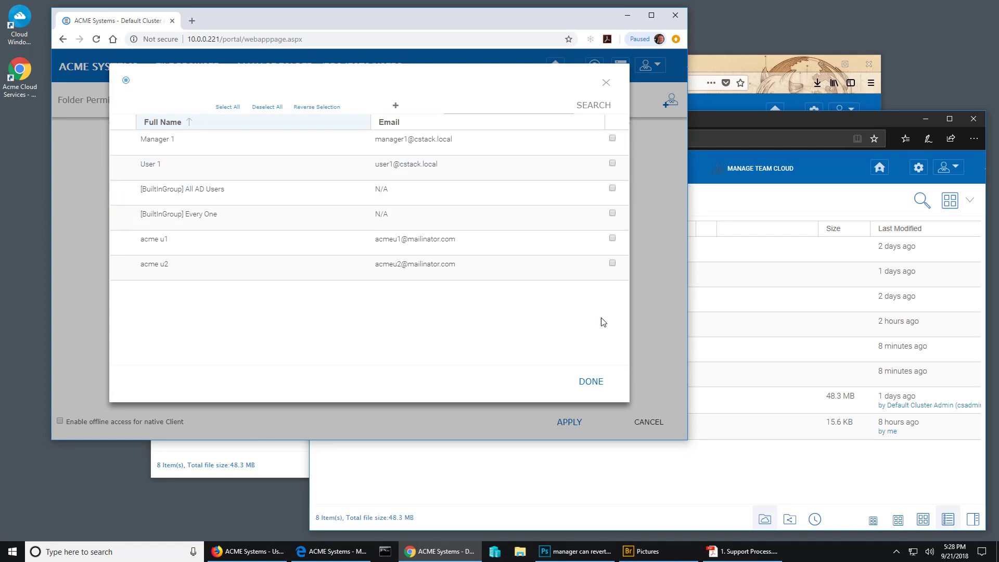
{"action": "mouse_move", "coordinate": [568, 131]}
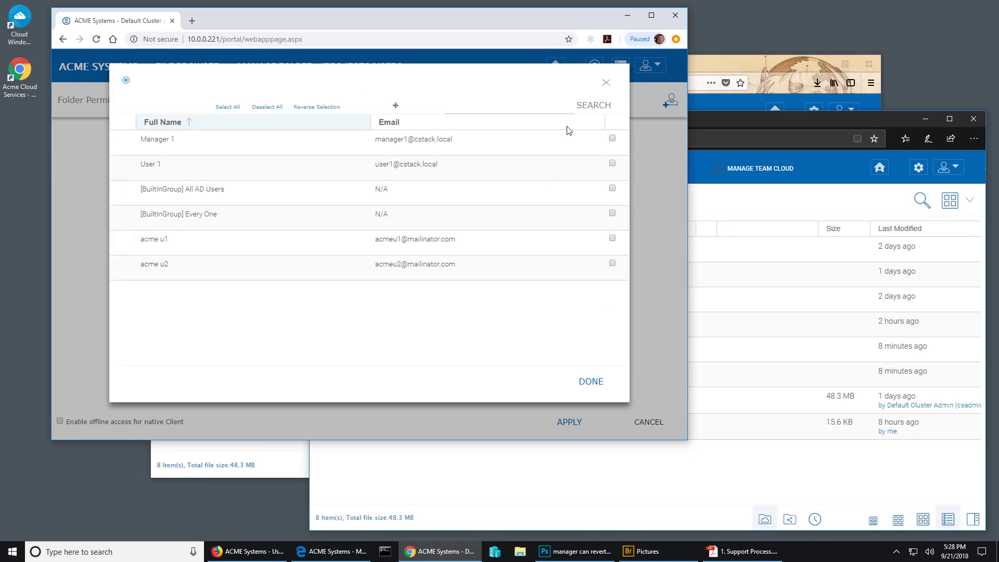
{"action": "left_click", "coordinate": [611, 138]}
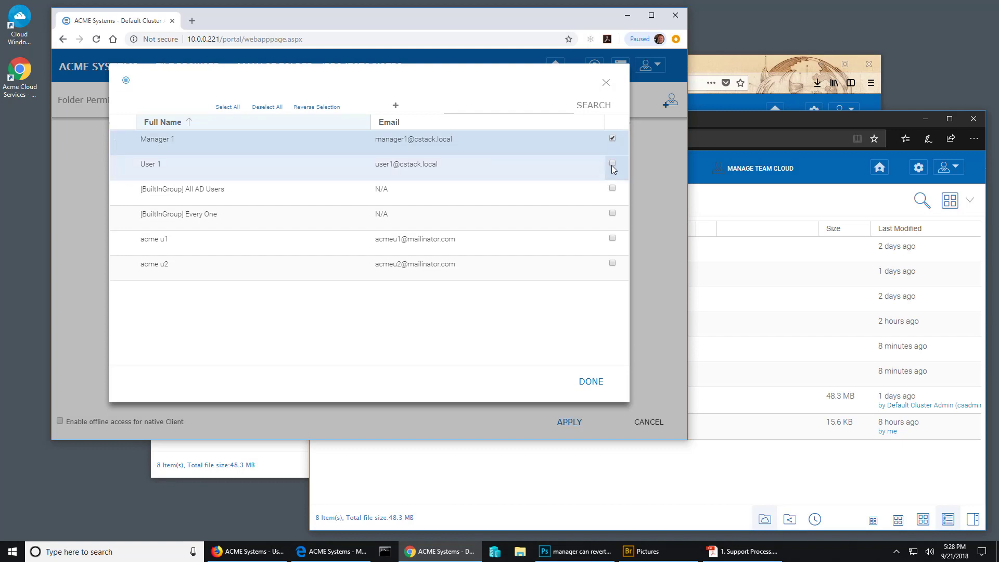
{"action": "left_click", "coordinate": [610, 163]}
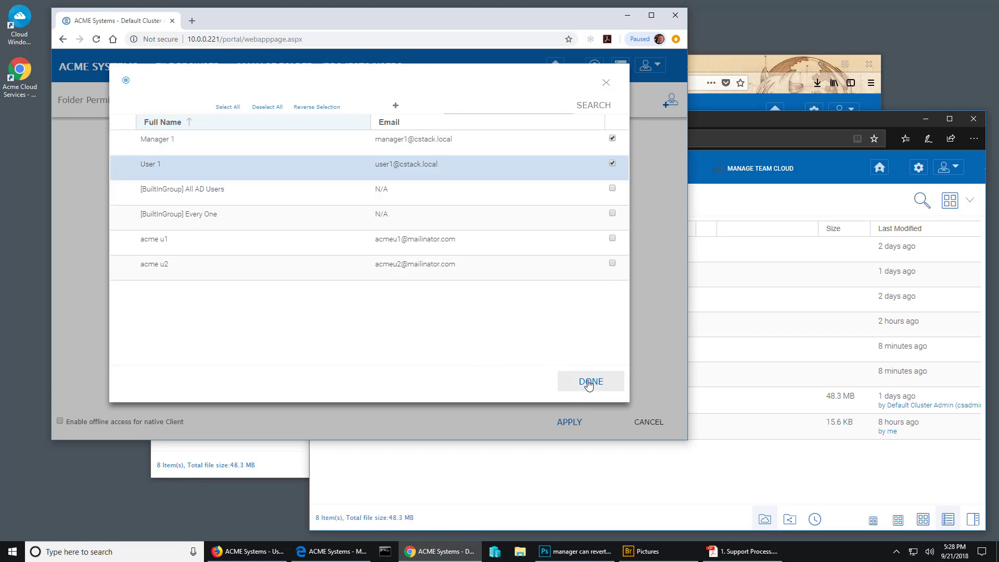
{"action": "left_click", "coordinate": [589, 381]}
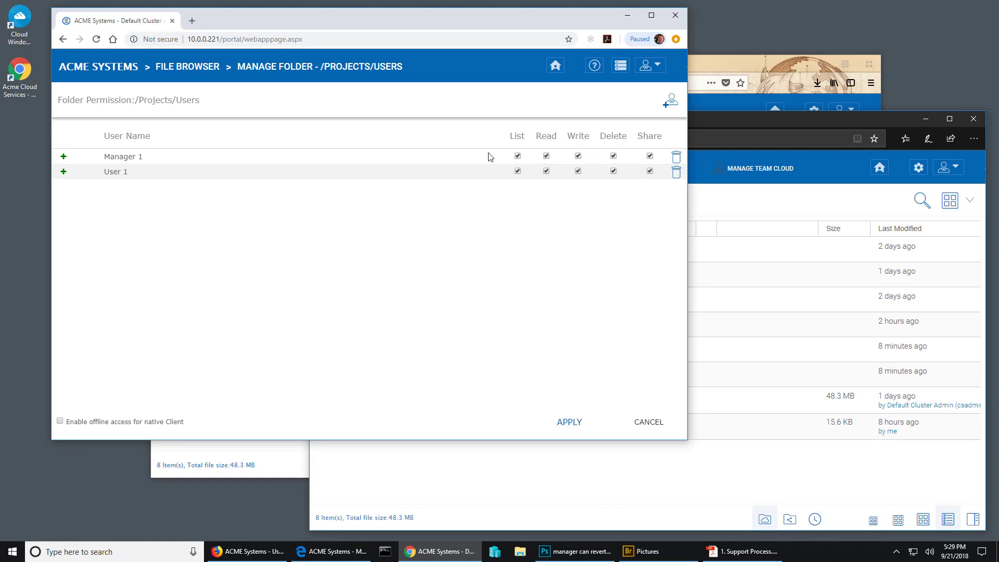
{"action": "mouse_move", "coordinate": [580, 364]}
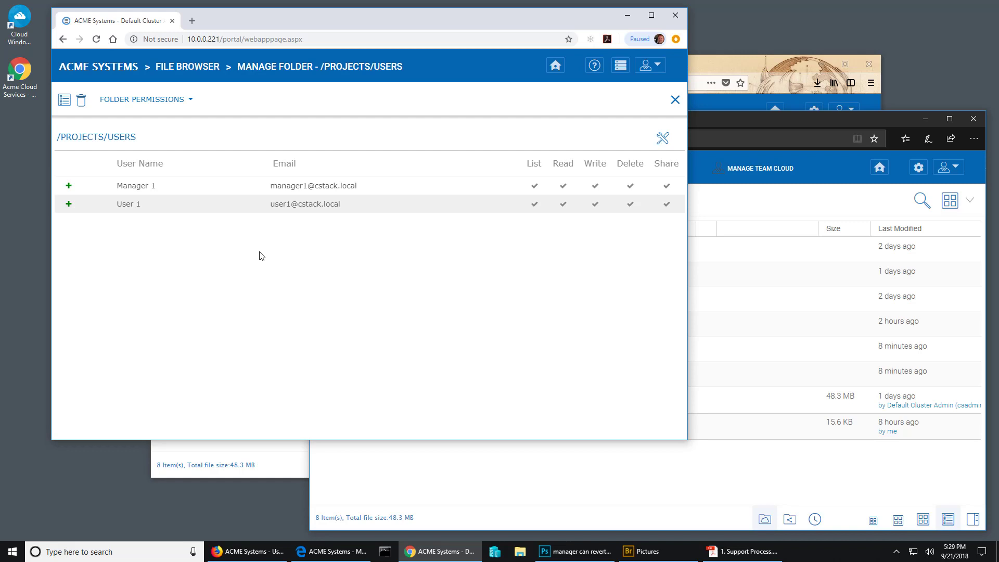
Leave the permissions page, refresh User 1's session and try the Users and Managers folders, getting access denied on Managers.
{"action": "left_click", "coordinate": [674, 99]}
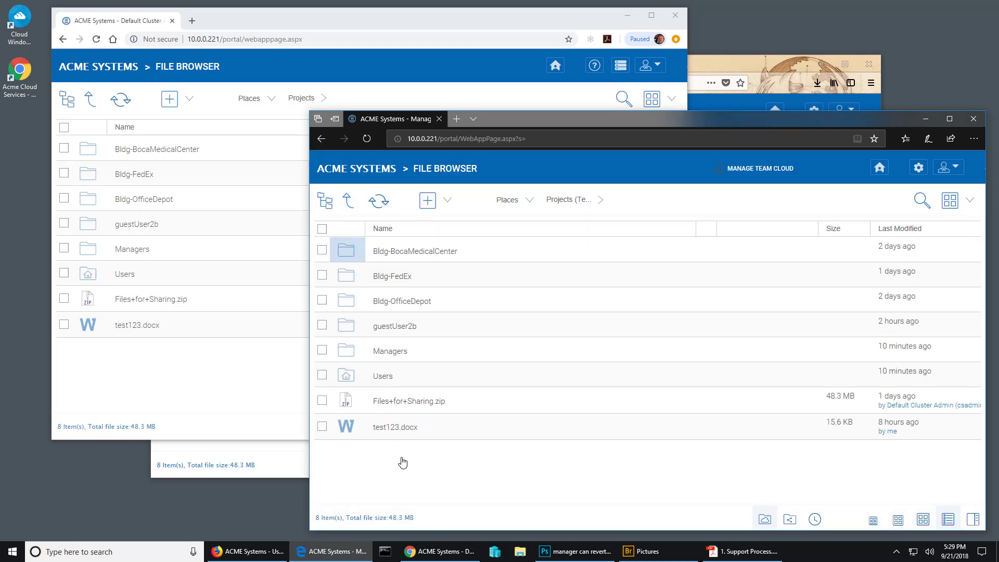
{"action": "mouse_move", "coordinate": [347, 200]}
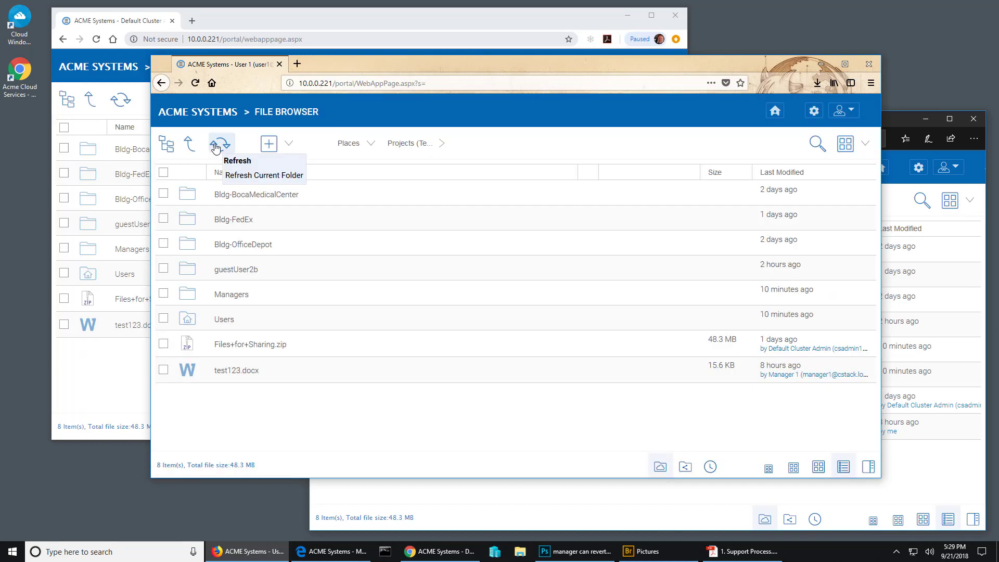
{"action": "left_click", "coordinate": [231, 294]}
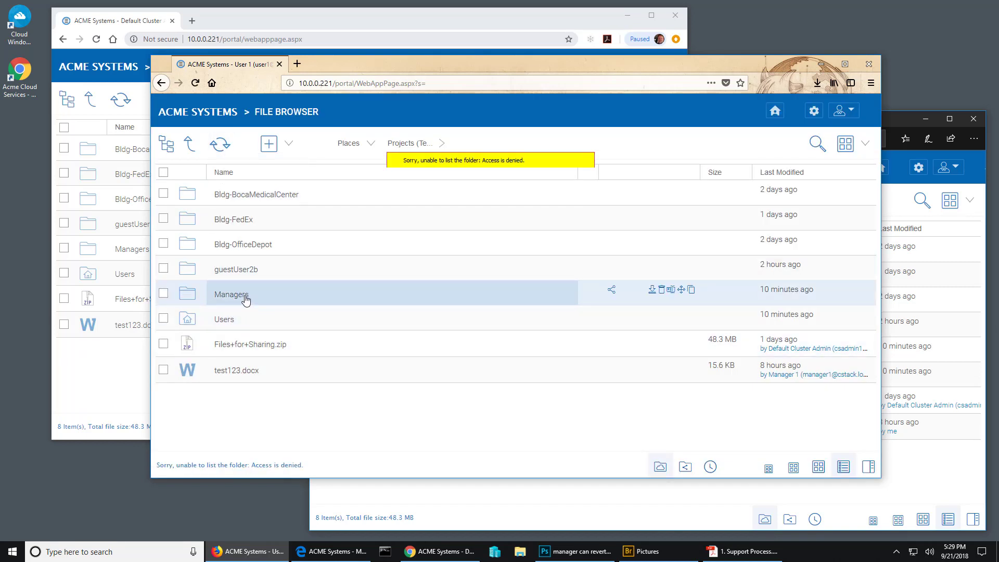
{"action": "mouse_move", "coordinate": [431, 274]}
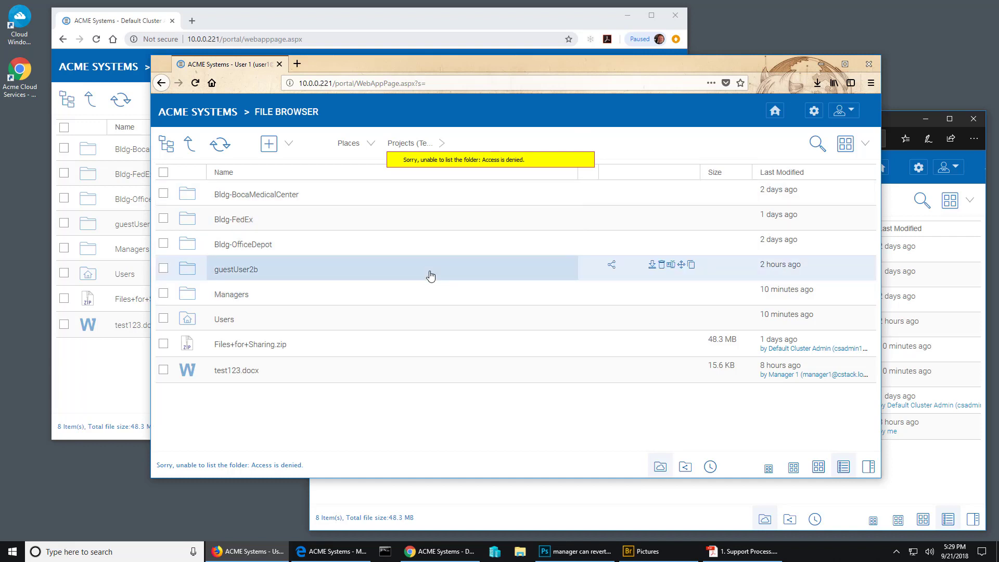
{"action": "mouse_move", "coordinate": [236, 318]}
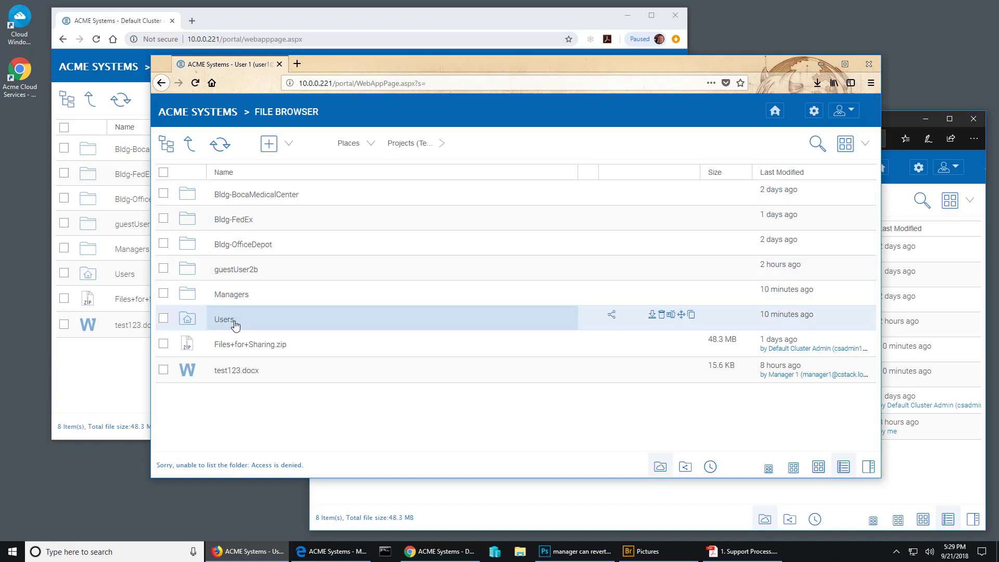
{"action": "double_click", "coordinate": [224, 319]}
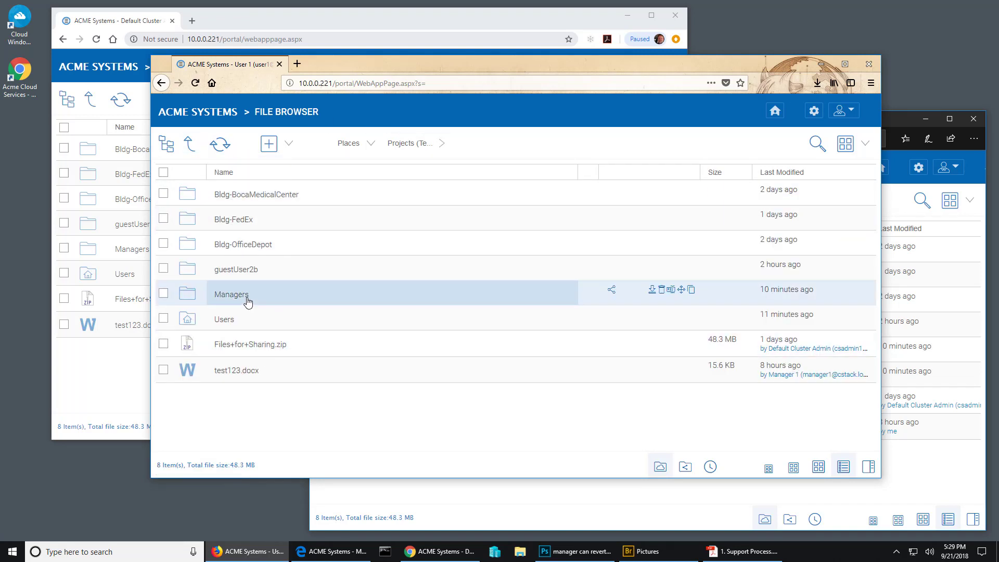
{"action": "double_click", "coordinate": [231, 293]}
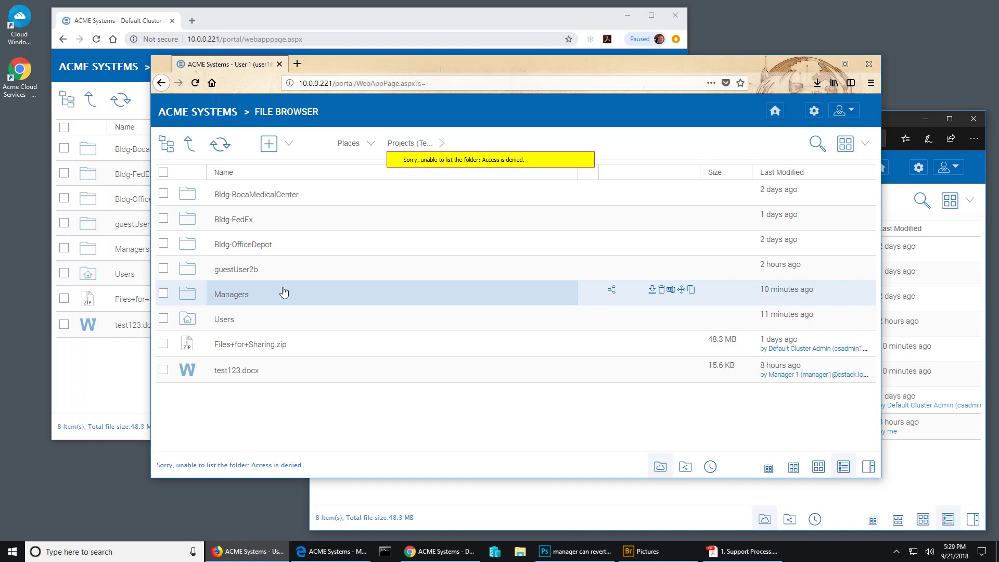
{"action": "mouse_move", "coordinate": [375, 394]}
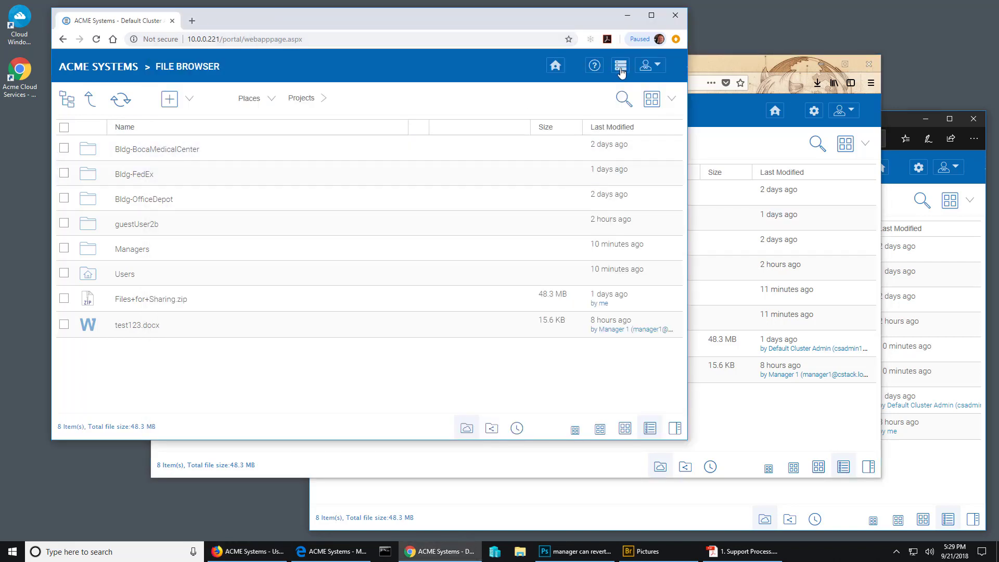
In the ACME tenant's Group Policy, Folder and Storage, enable "Don't show folder that user doesn't have read permission".
{"action": "left_click", "coordinate": [619, 65]}
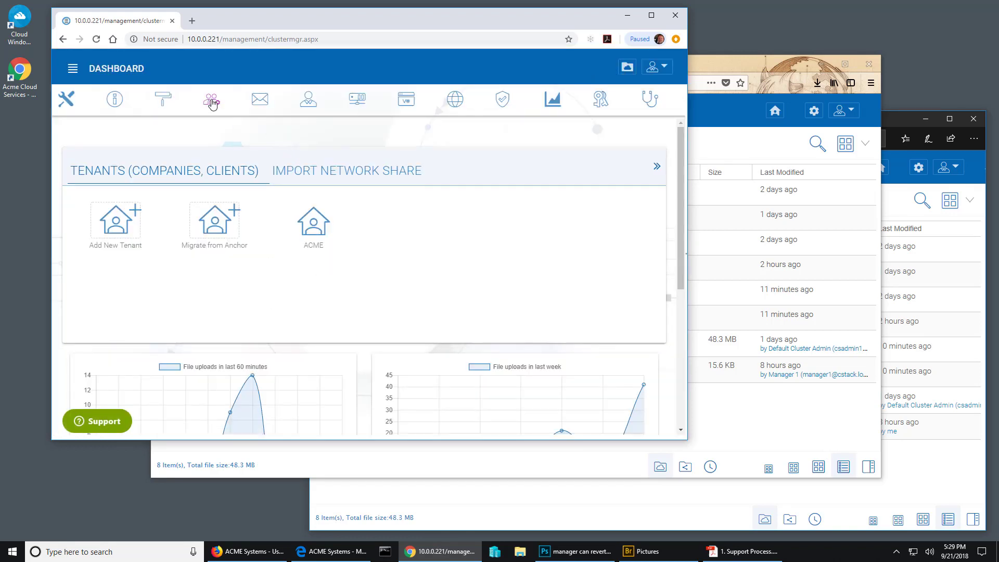
{"action": "left_click", "coordinate": [313, 221]}
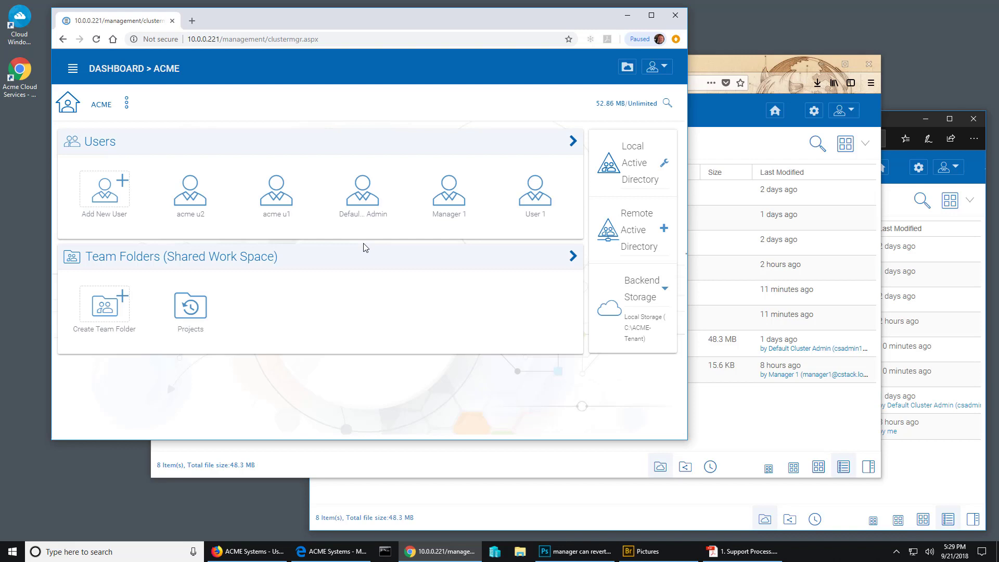
{"action": "left_click", "coordinate": [127, 103]}
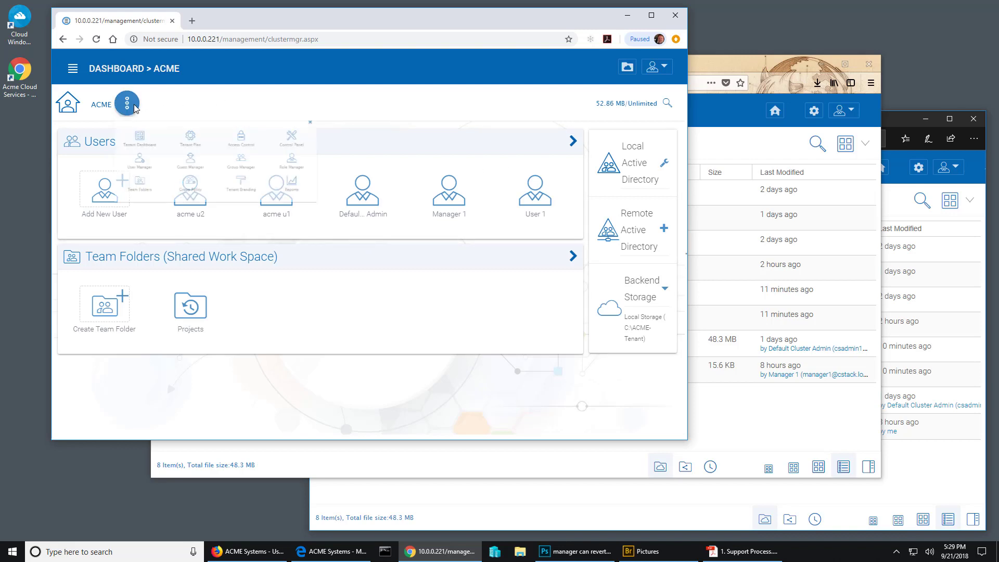
{"action": "left_click", "coordinate": [127, 103]}
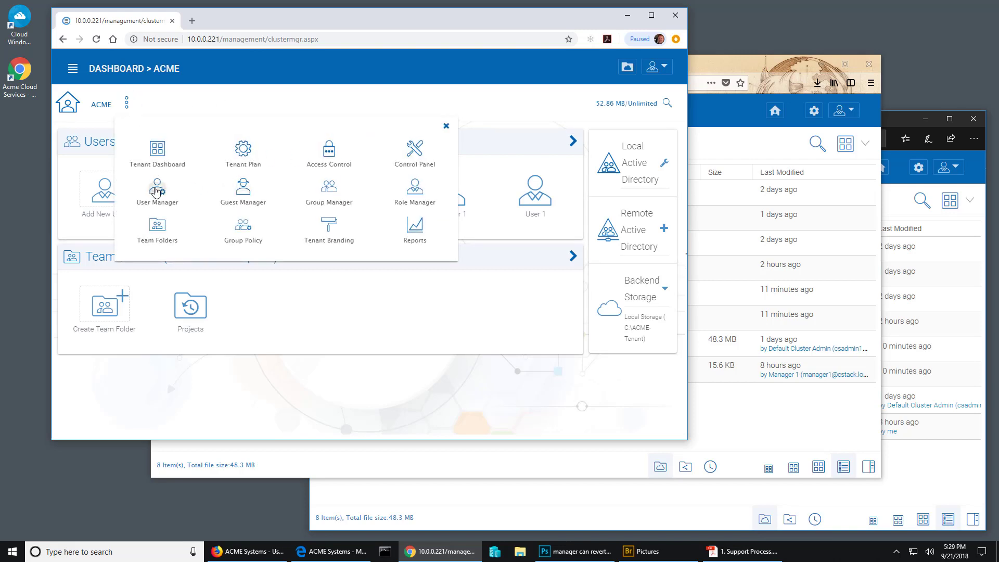
{"action": "mouse_move", "coordinate": [238, 234]}
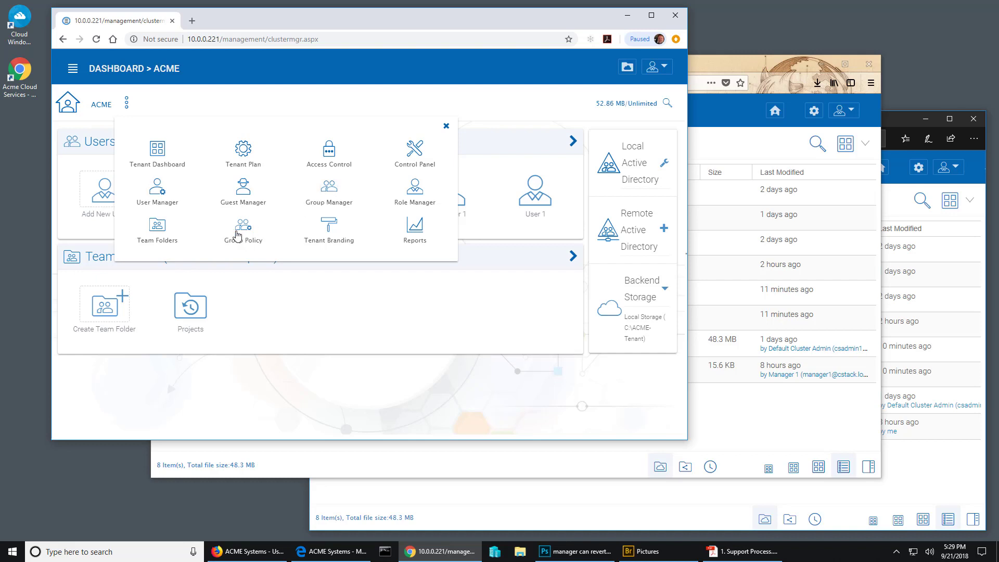
{"action": "left_click", "coordinate": [243, 231]}
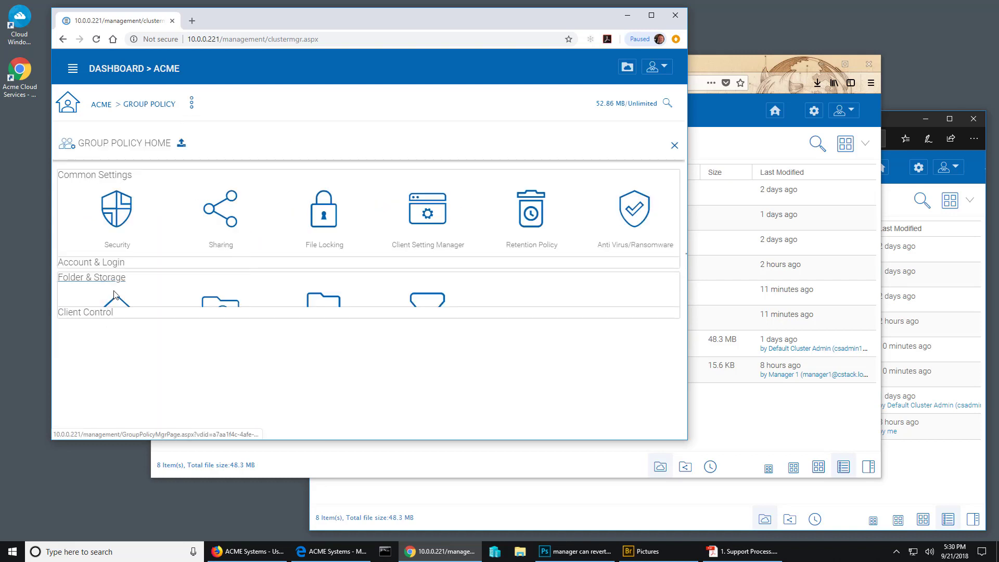
{"action": "left_click", "coordinate": [92, 276]}
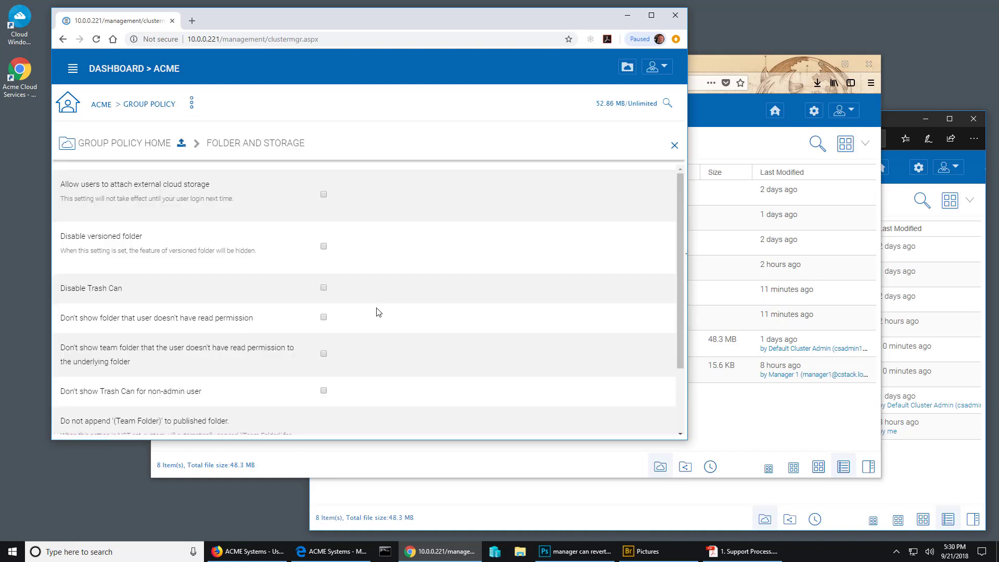
{"action": "mouse_move", "coordinate": [245, 329]}
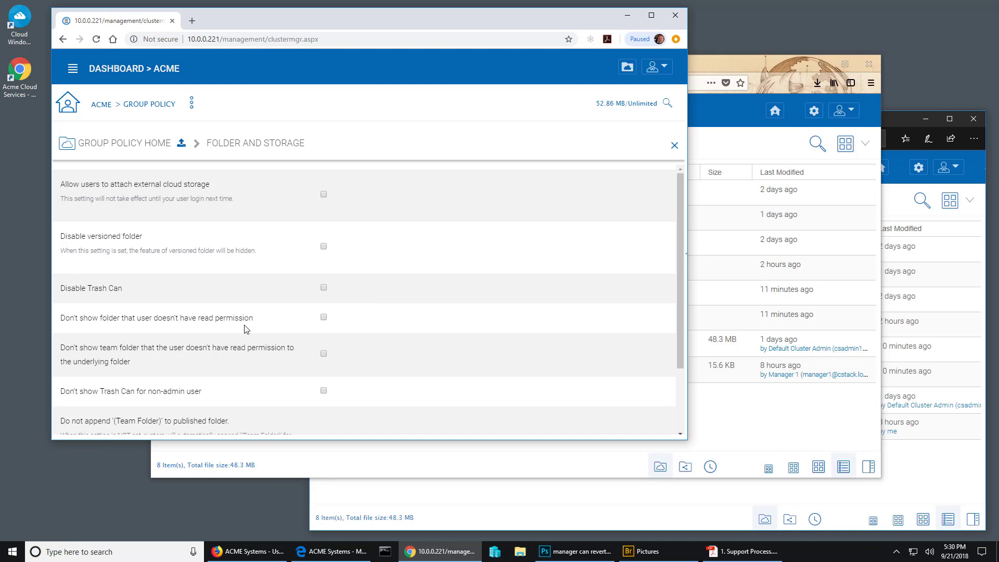
{"action": "mouse_move", "coordinate": [326, 322]}
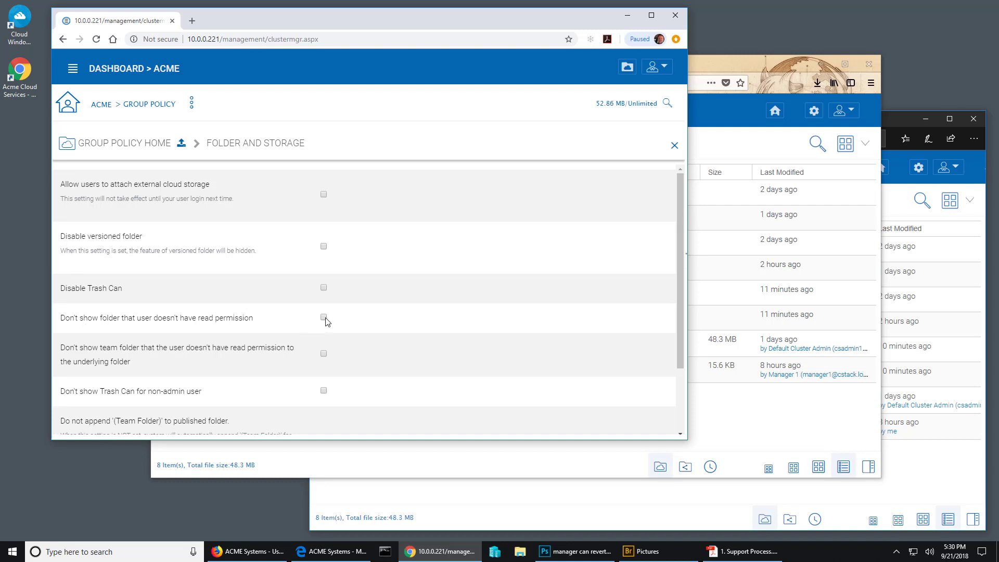
{"action": "left_click", "coordinate": [323, 316]}
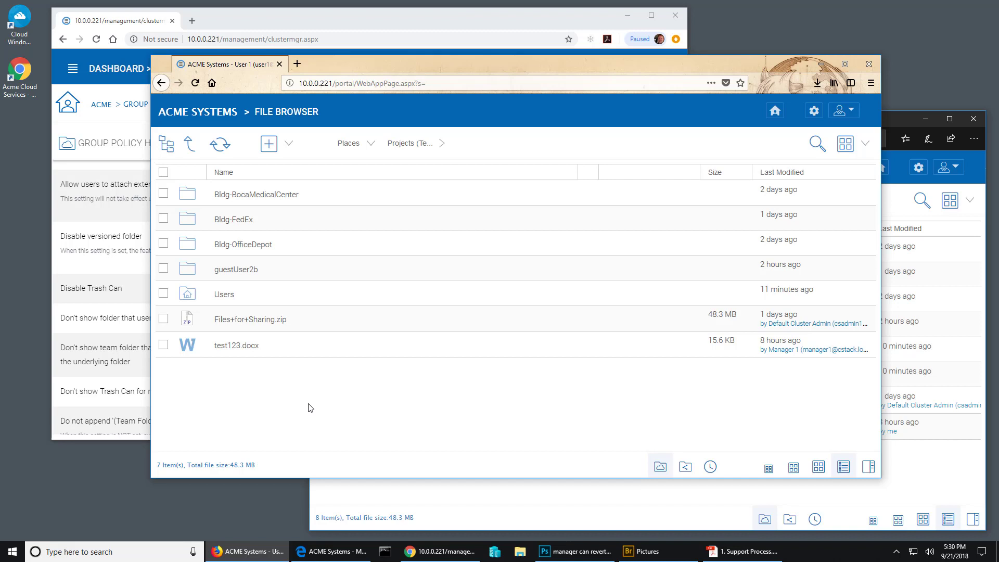
{"action": "mouse_move", "coordinate": [297, 23]}
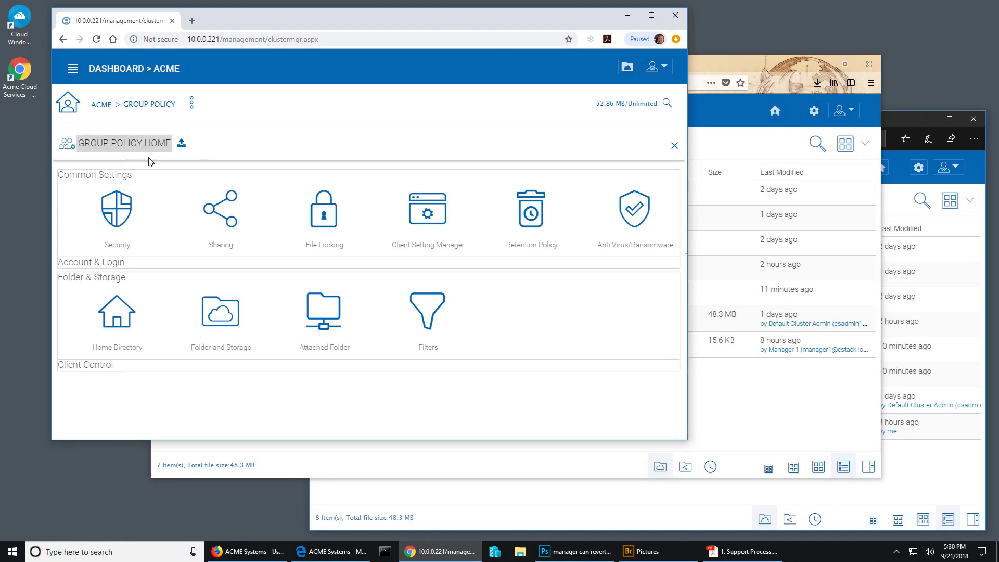
{"action": "mouse_move", "coordinate": [189, 248]}
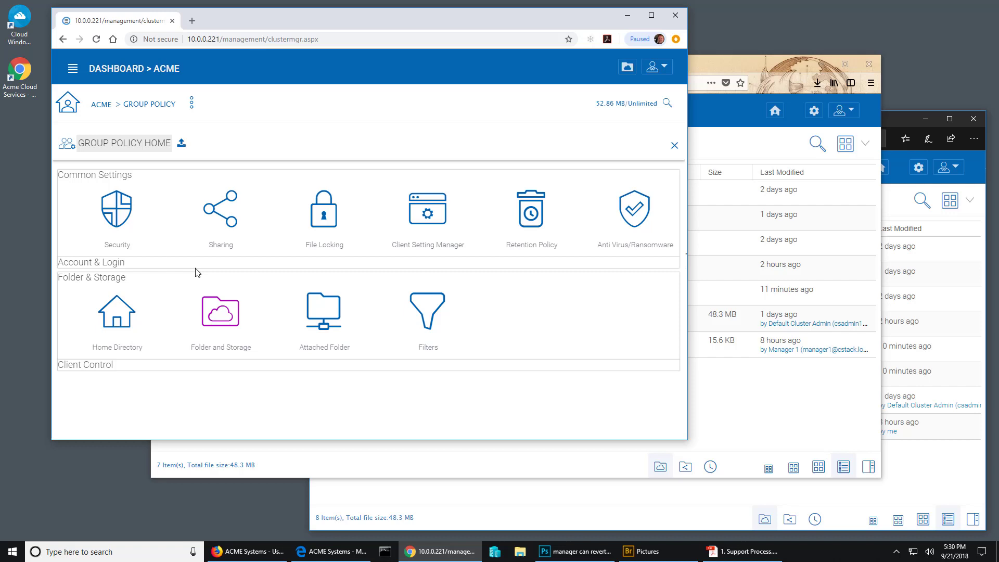
{"action": "mouse_move", "coordinate": [231, 318]}
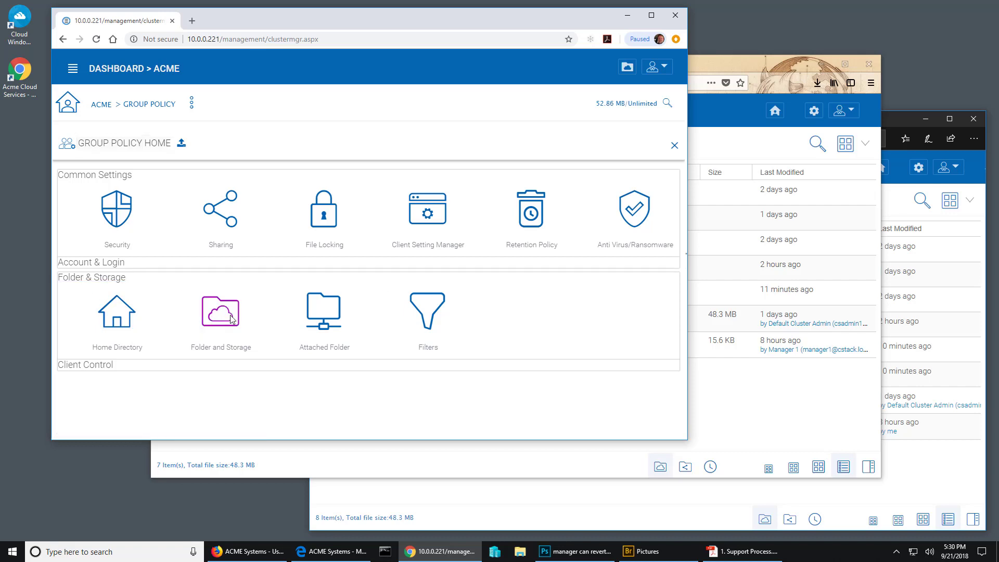
Reopen the Folder and Storage policy page from Group Policy Home.
{"action": "left_click", "coordinate": [220, 311]}
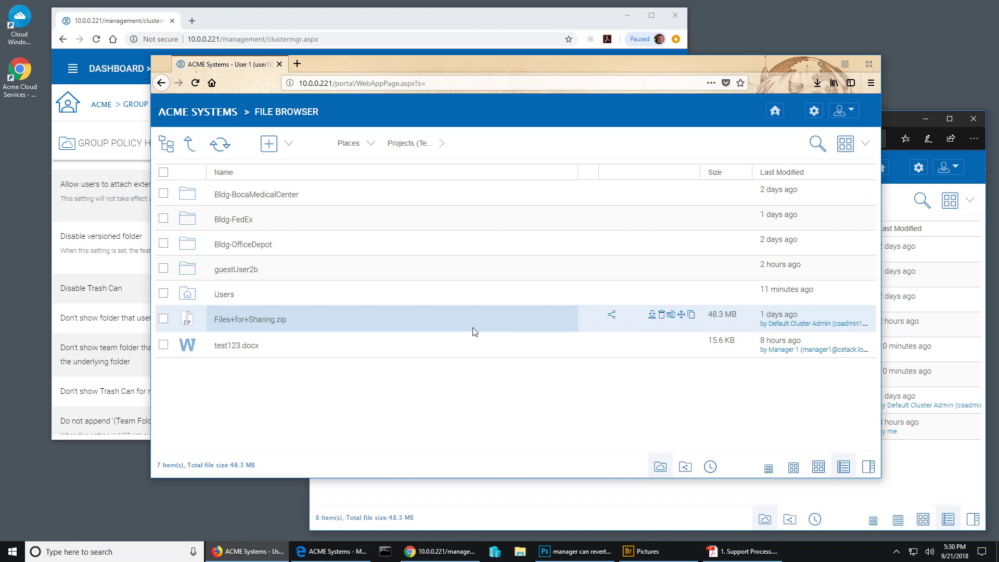
{"action": "mouse_move", "coordinate": [270, 342]}
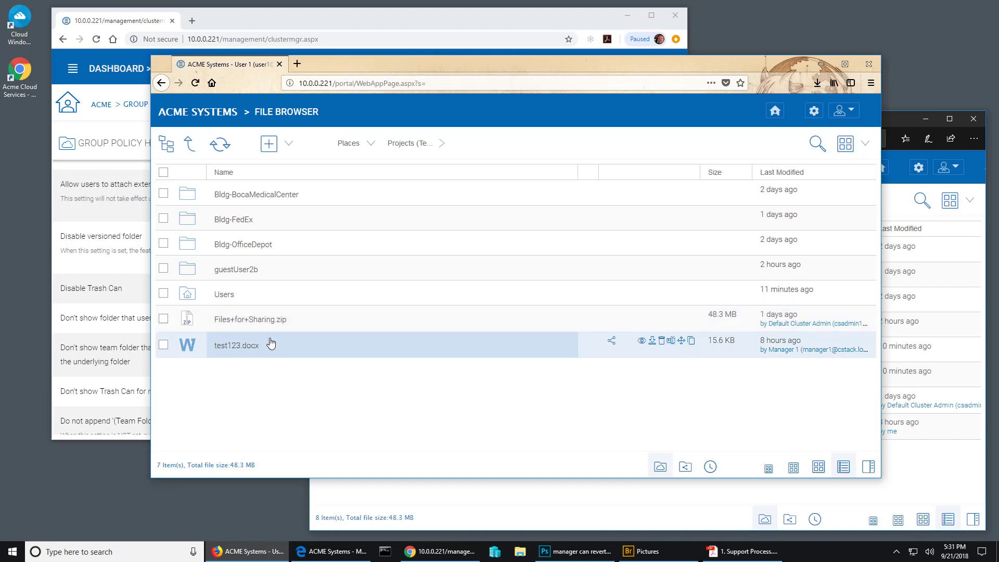